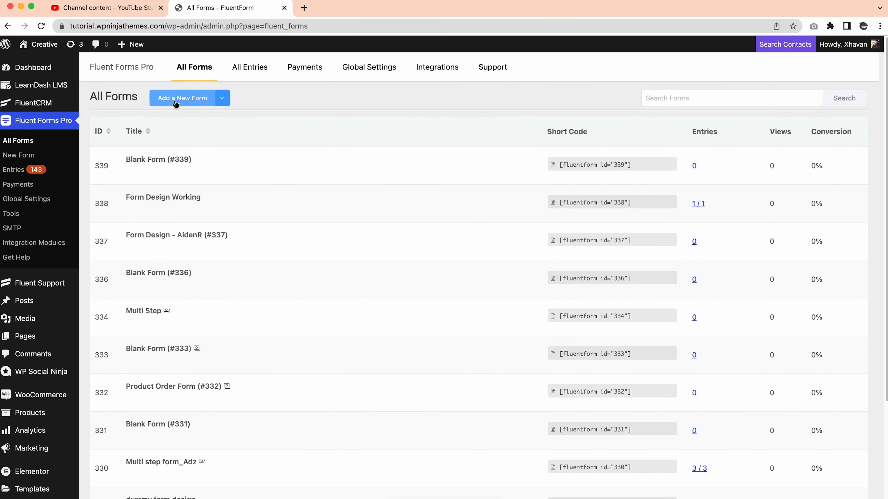
Create a new blank form from the All Forms page and land in the editor.
click(182, 98)
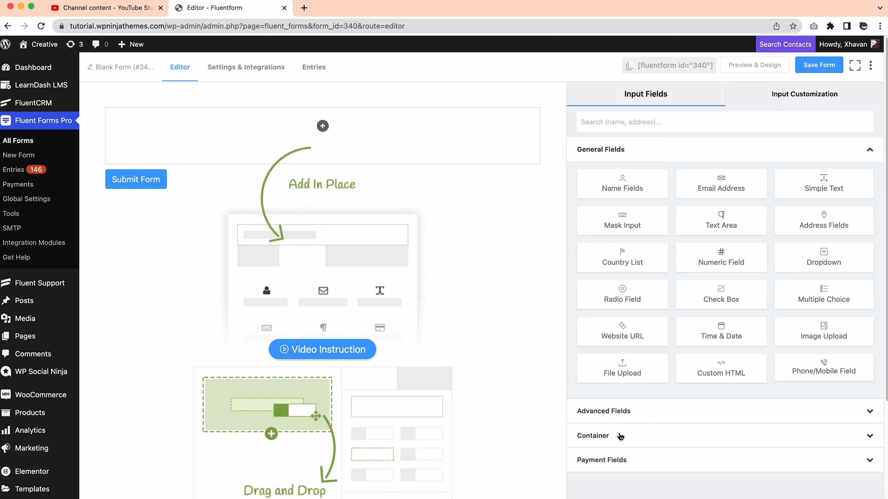
Add a Two Column Container and duplicate it to get two stacked two-column rows.
click(593, 436)
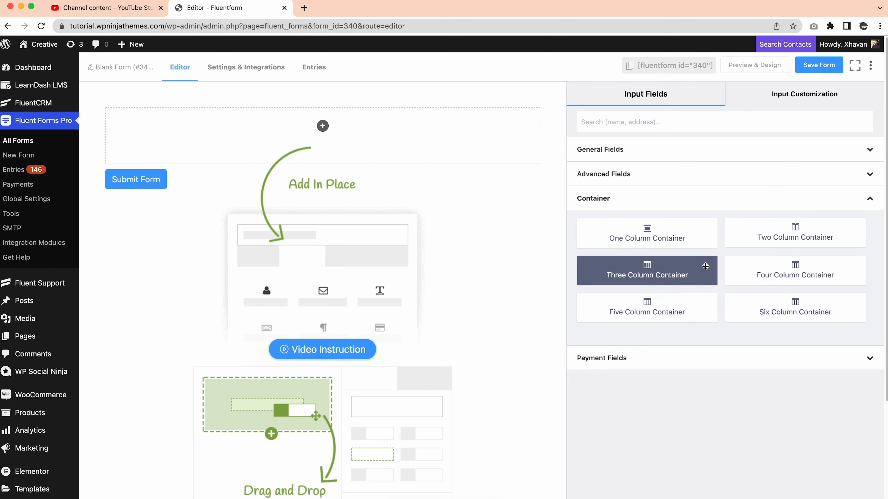
click(794, 232)
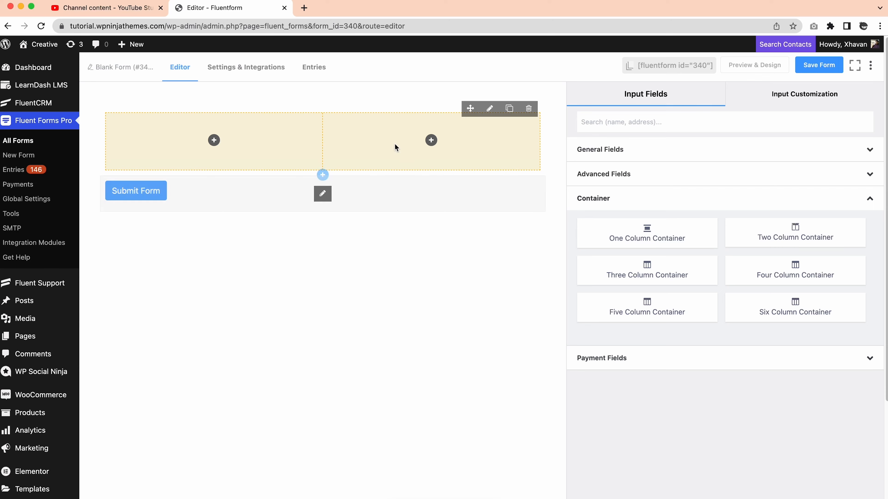
click(508, 108)
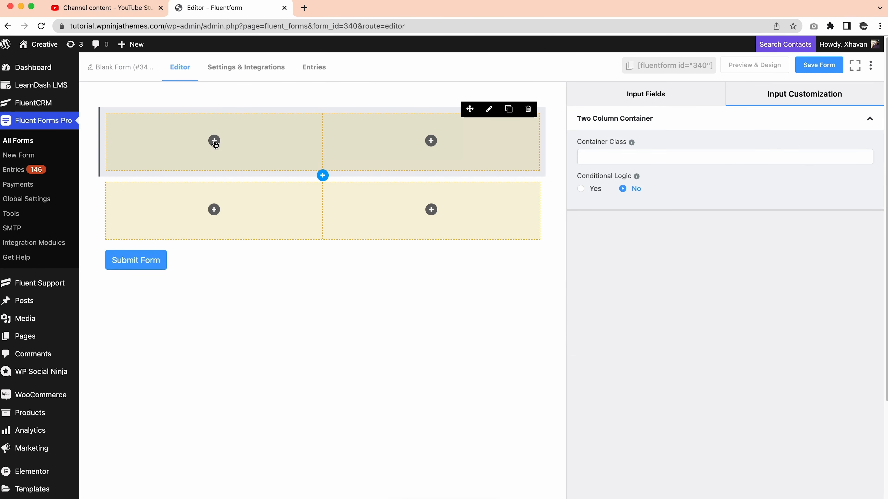
Add a numeric Car price field in the top-left column with placeholder 'Input your car price'.
text(nu)
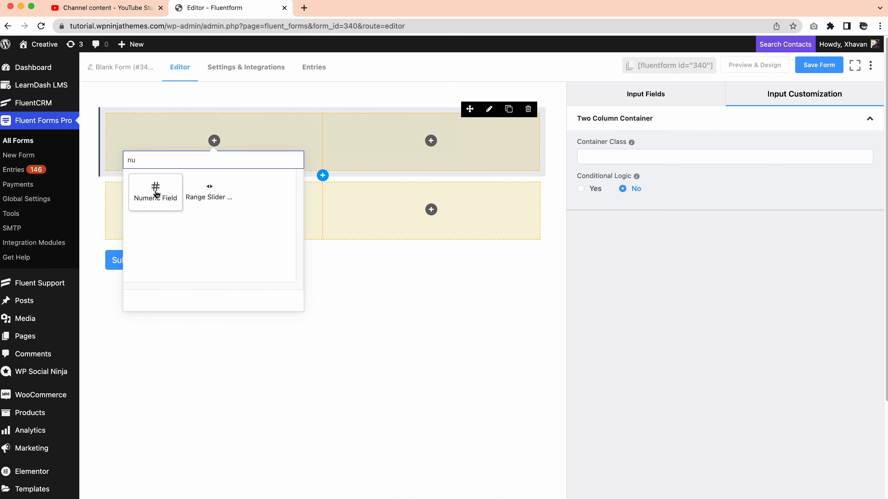
click(155, 192)
text(Car price)
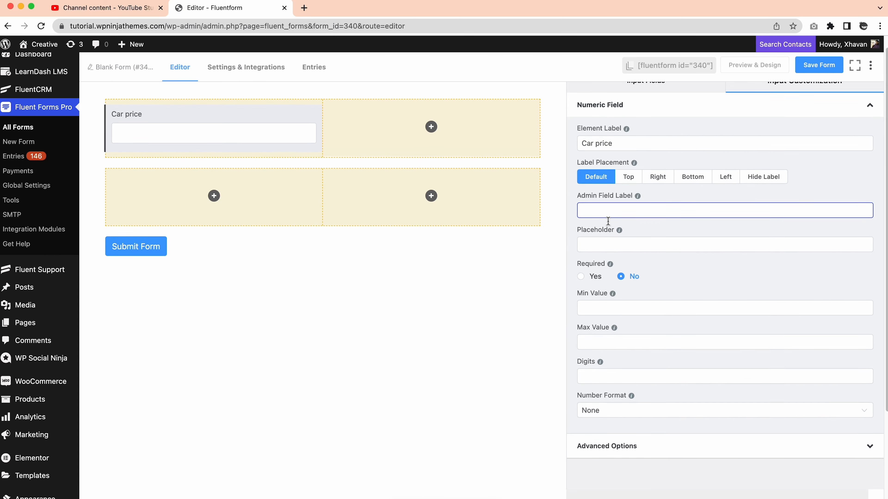
text(Input your car price)
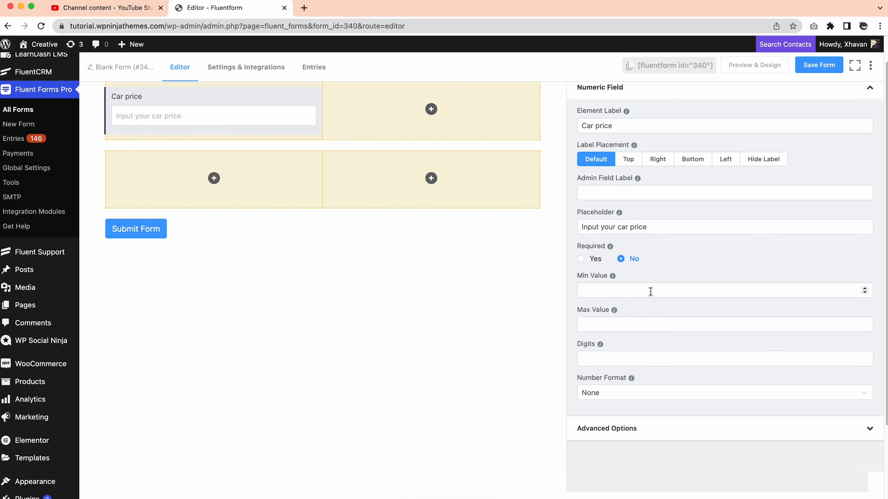
Give the Car price field prefix label 'Car Price ($)' and name attribute car_price.
click(724, 324)
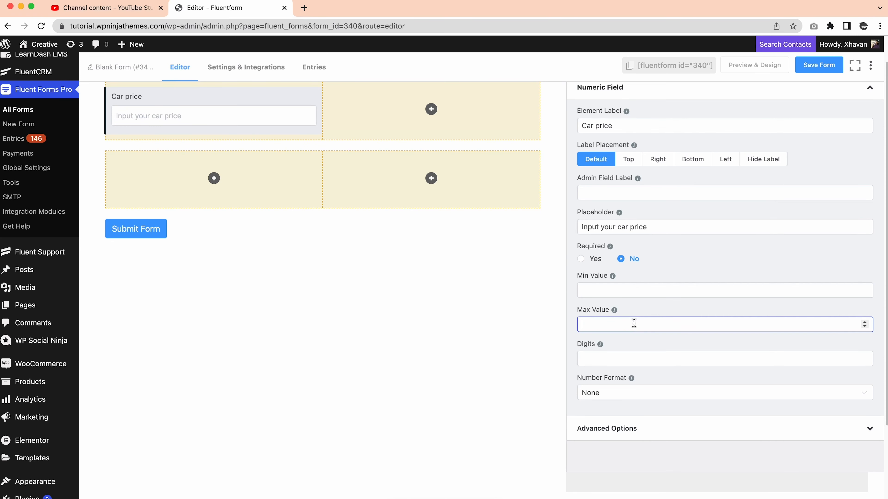
mouse_move(639, 326)
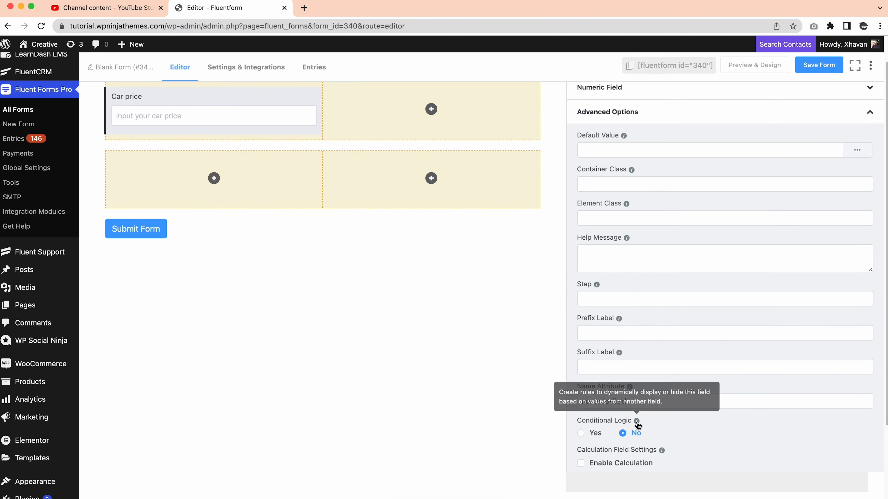
click(724, 333)
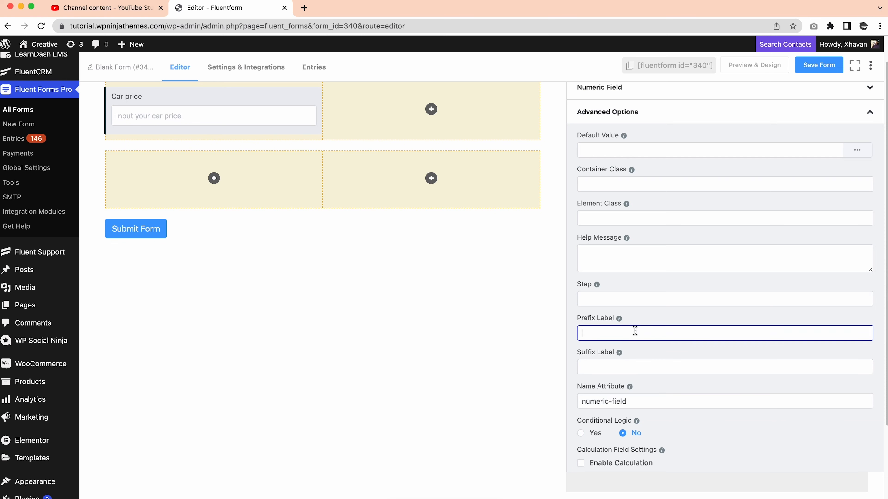
text(Car Price ($))
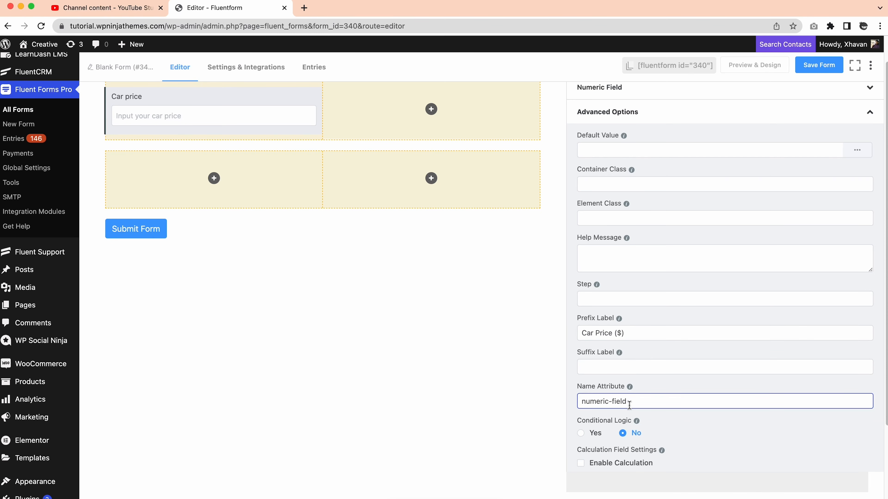
text(car_price)
text(num)
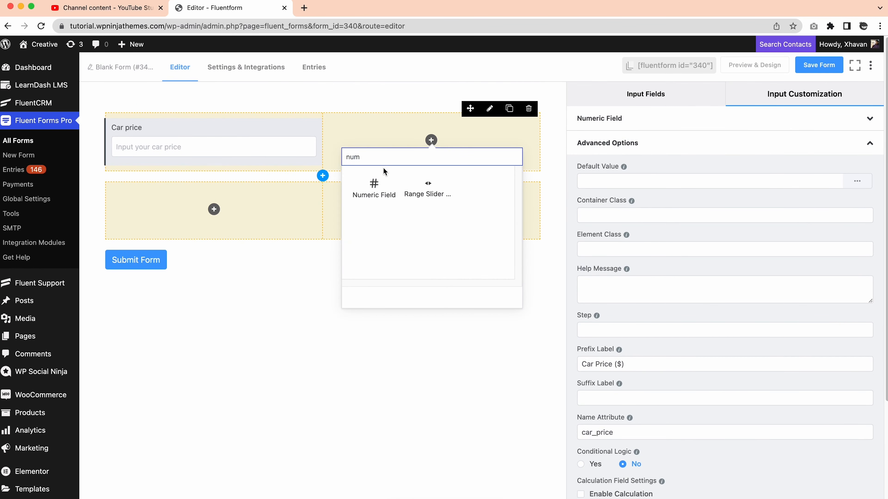
Add a numeric Down payment field beside it with prefix 'Down Payment' and name down_payment.
click(374, 187)
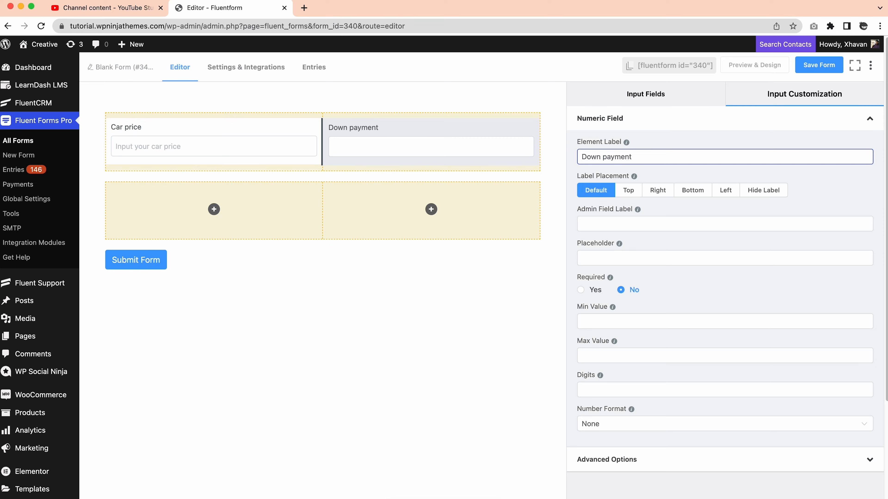
scroll(down, 3)
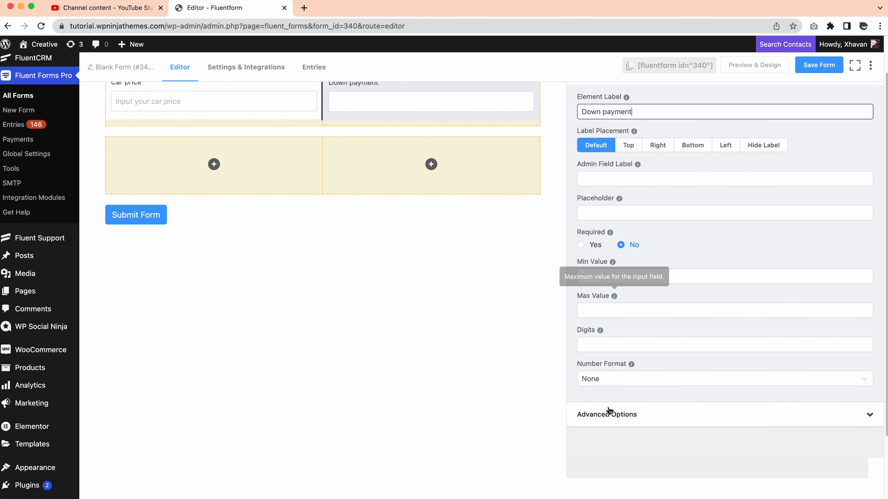
click(607, 413)
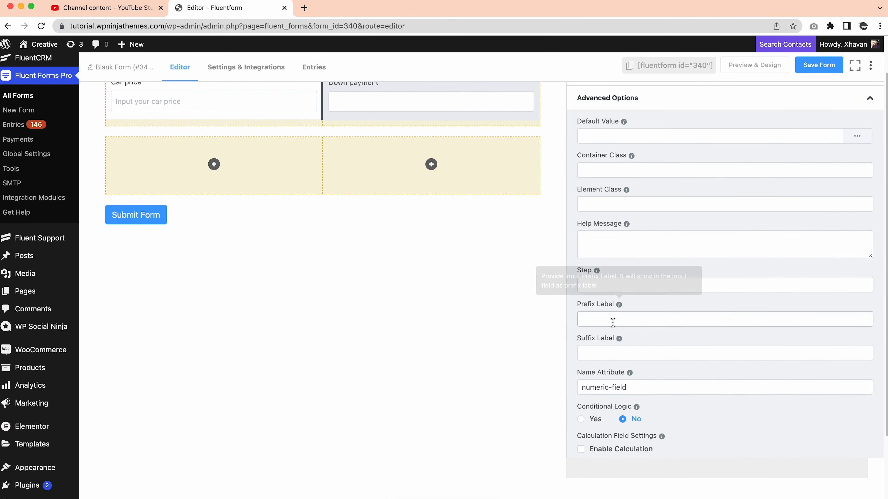
text(Down Payment)
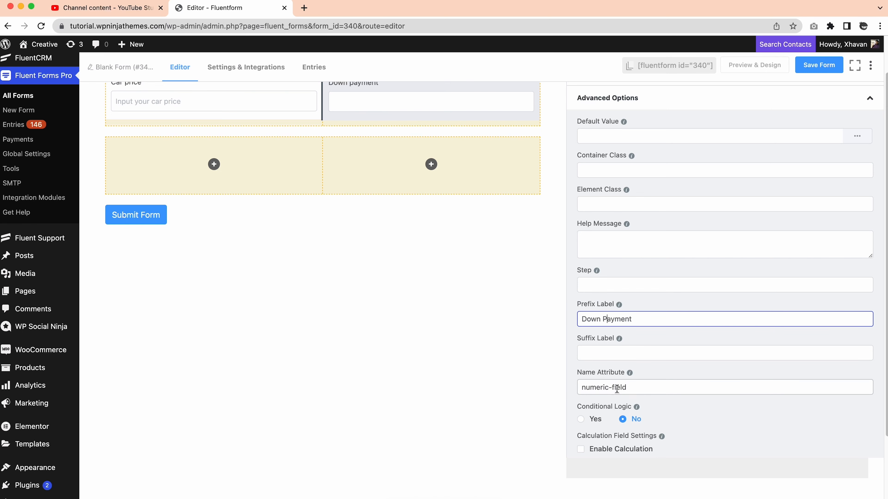
text(down_payment)
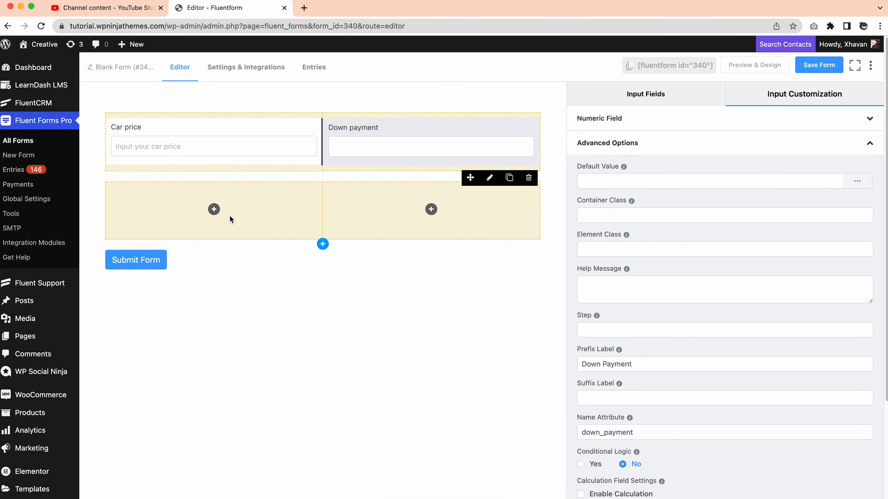
Add a numeric Interest rate field to the lower row's first column.
text(nume)
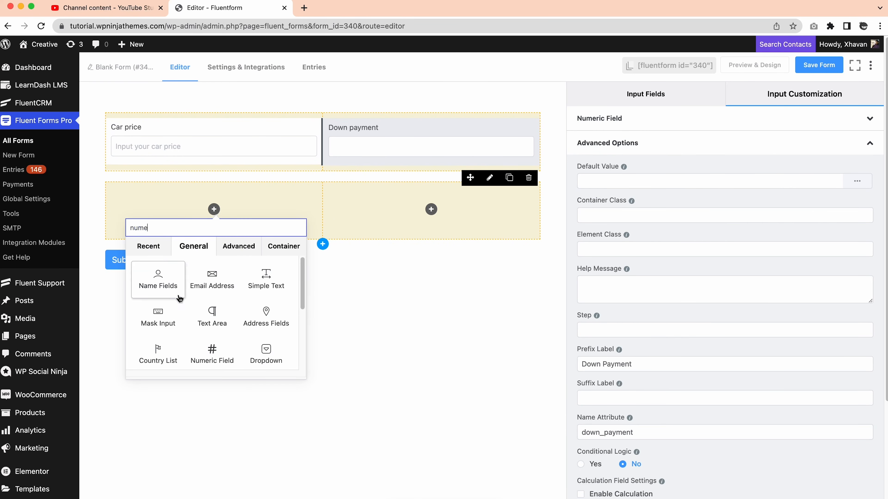
click(212, 354)
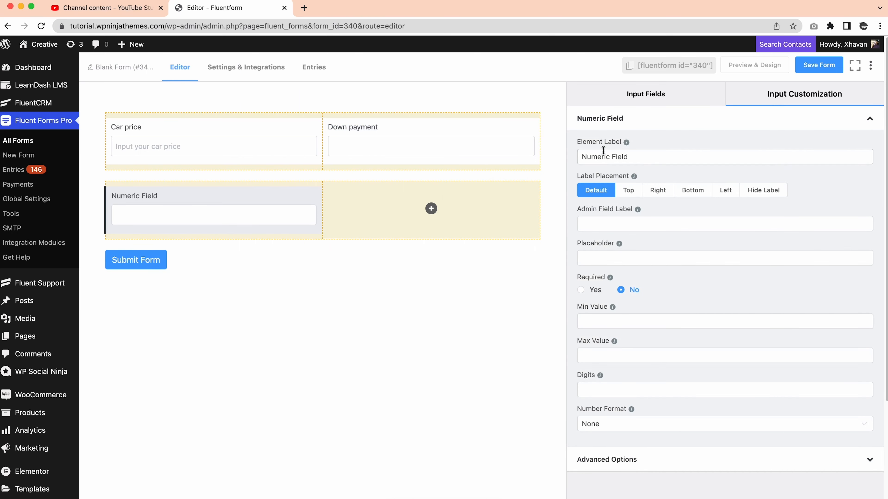
text(Interest rate)
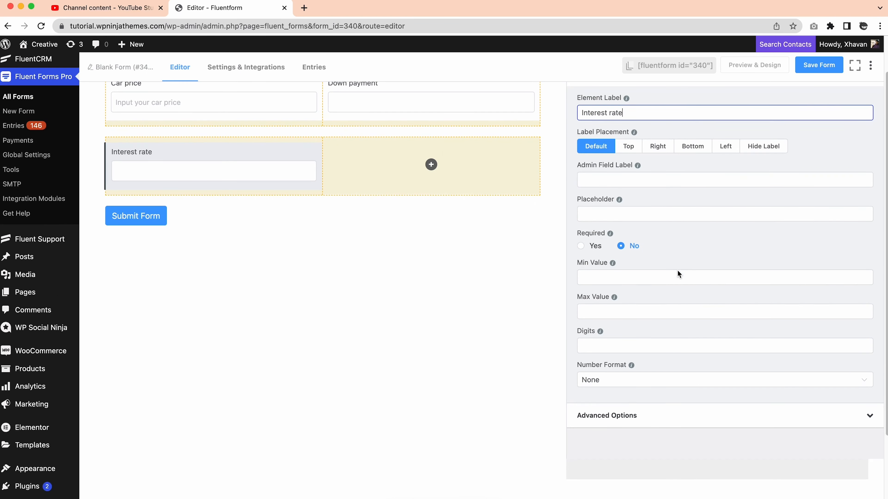
Give Interest rate prefix 'Interest Rate', suffix '%' and name attribute interest_rate.
click(607, 416)
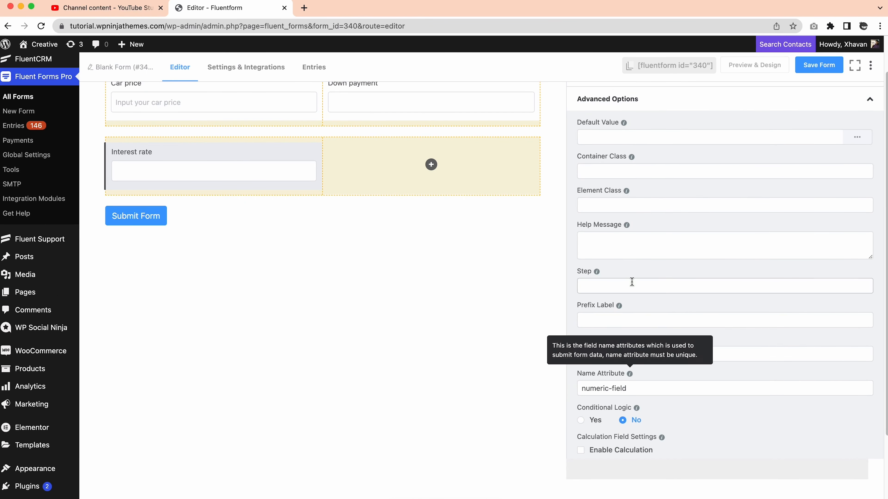
text(Interest Rate)
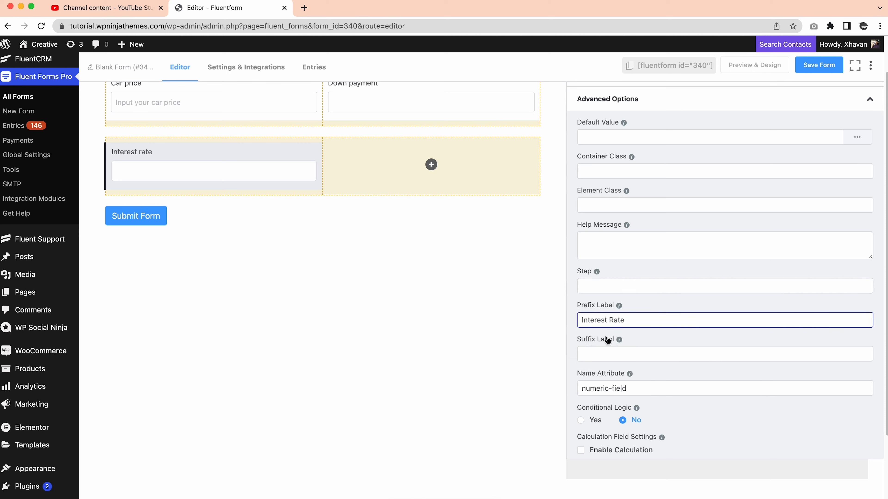
text(%)
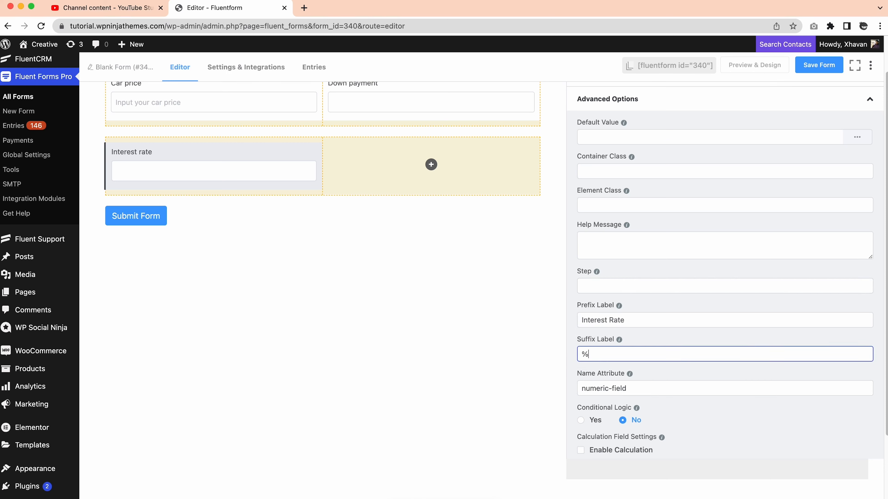
double_click(604, 389)
text(interest_rate)
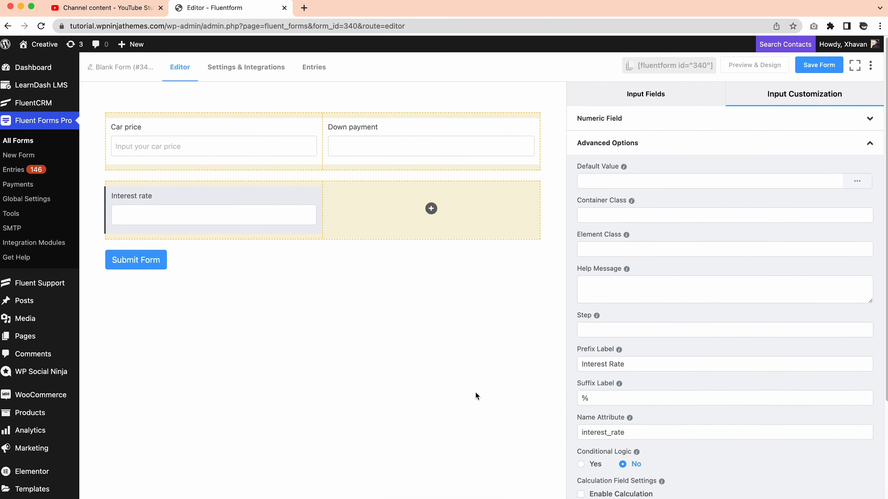
Add a numeric Loan period (year) field in the lower-right column with name loan_period.
click(431, 208)
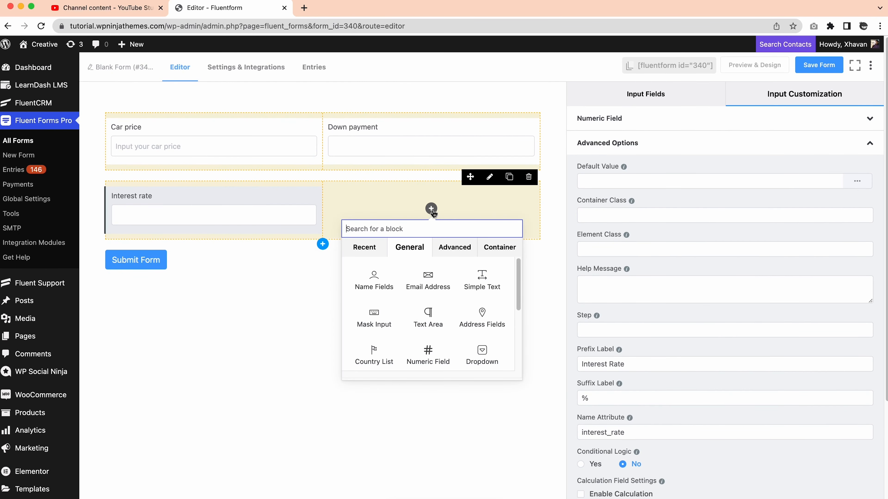
text(nume)
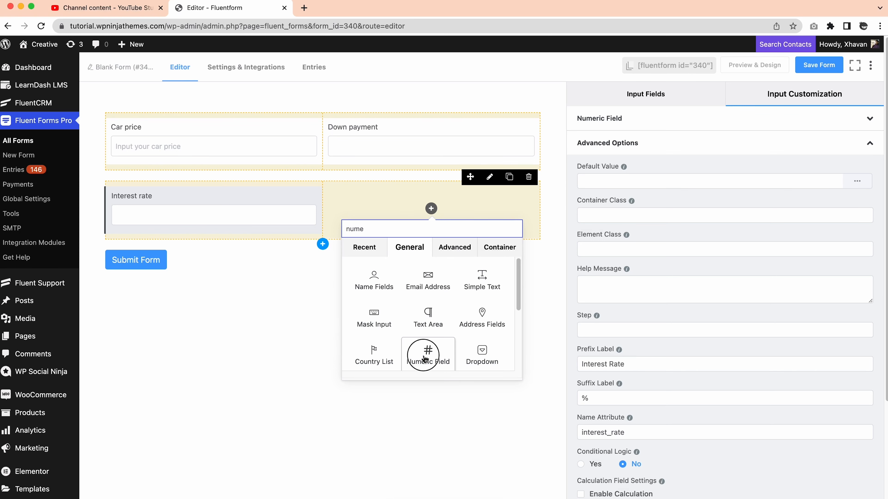
click(428, 354)
text(Loan period ()
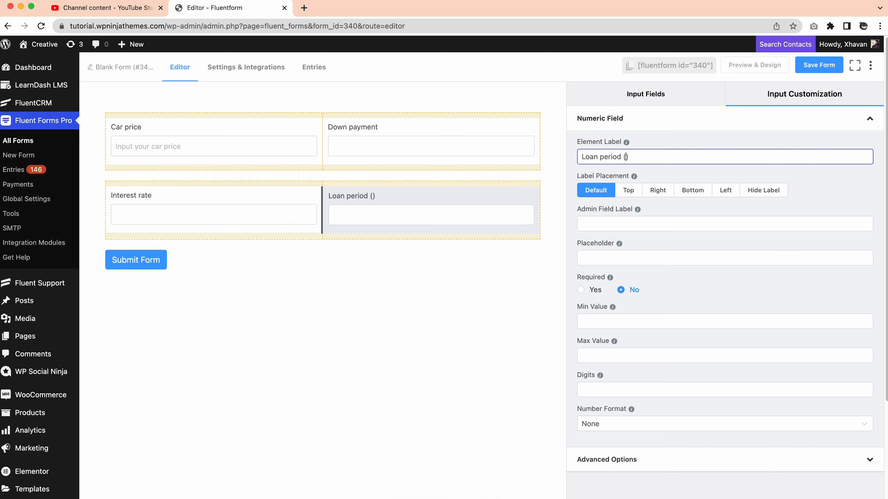
text(year)
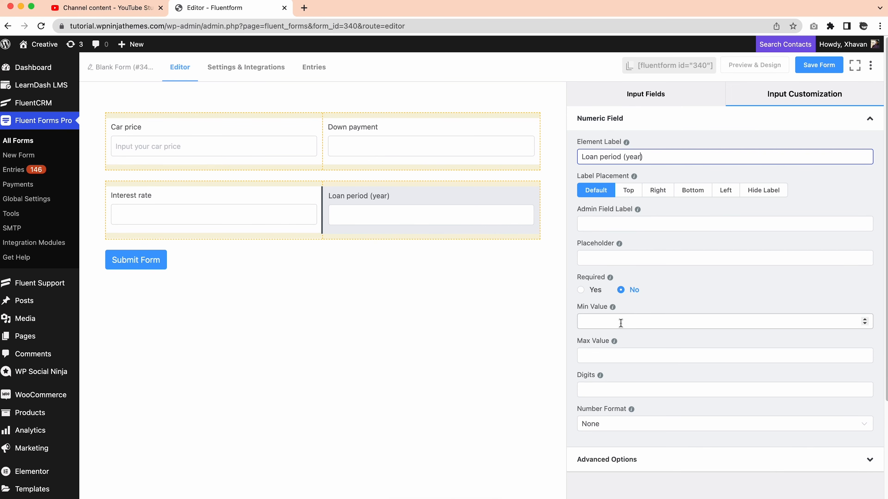
scroll(down, 3)
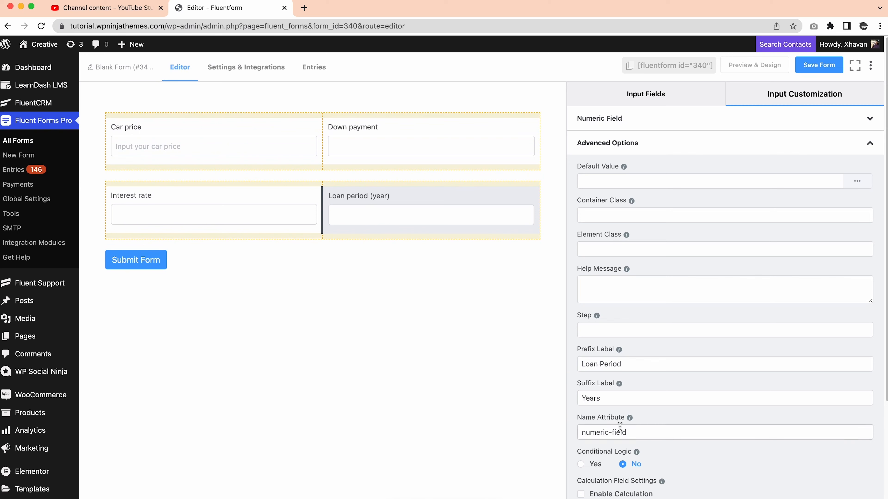
text(loan_period)
text(Input interest rate)
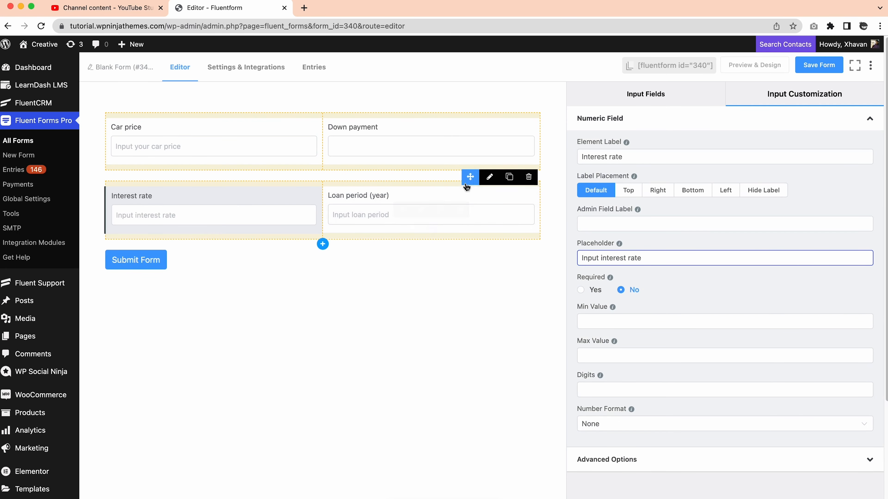
Give the Down payment field the placeholder 'Input down payment'.
click(431, 147)
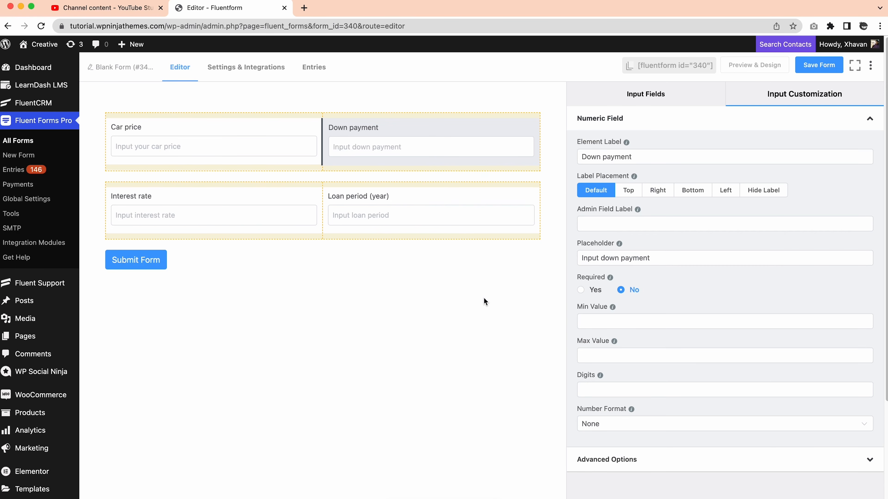
Add a numeric field below the rows and label it Financial Amount.
click(323, 243)
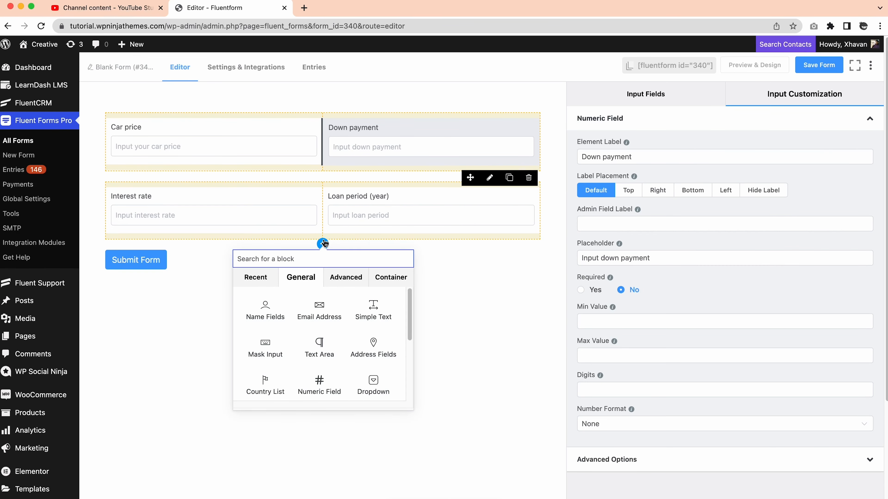
click(318, 385)
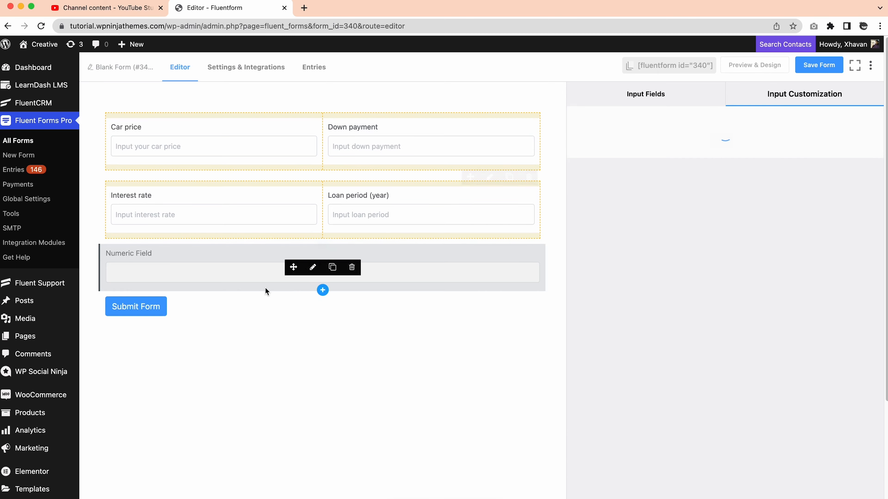
click(312, 267)
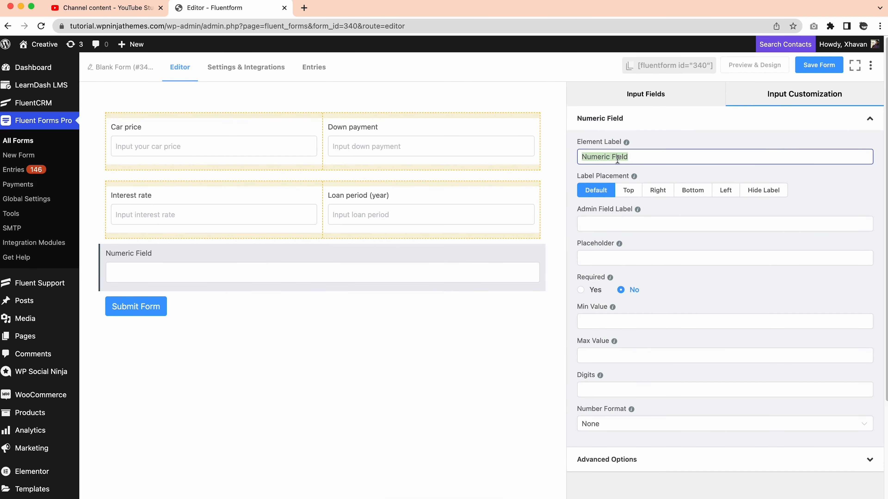
text(Financial Amount)
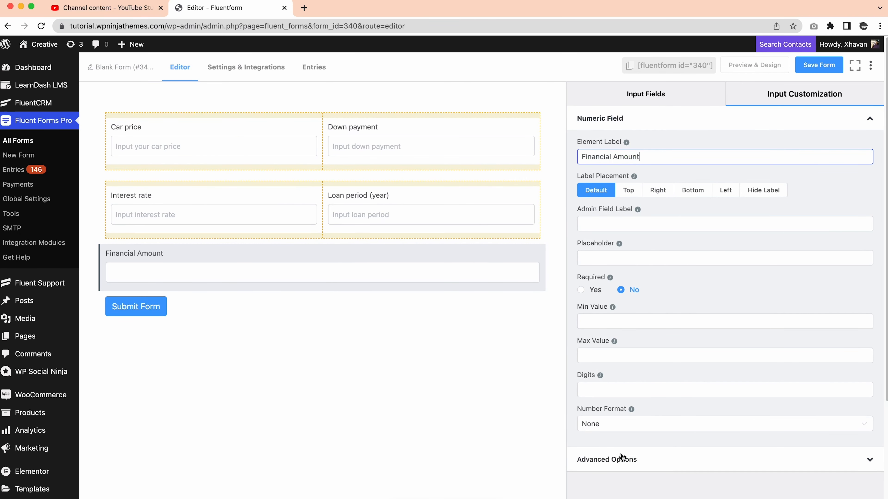
Give Financial Amount the prefix 'Principal' and name attribute principal.
click(606, 459)
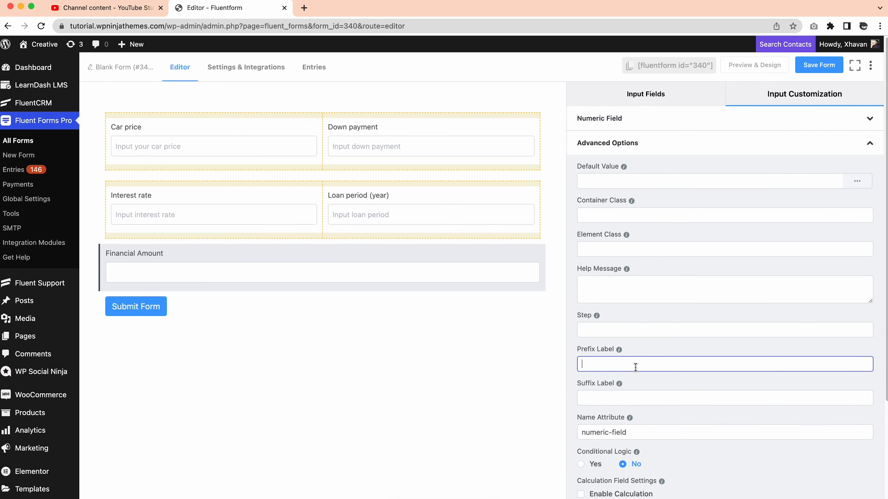
text(Principal)
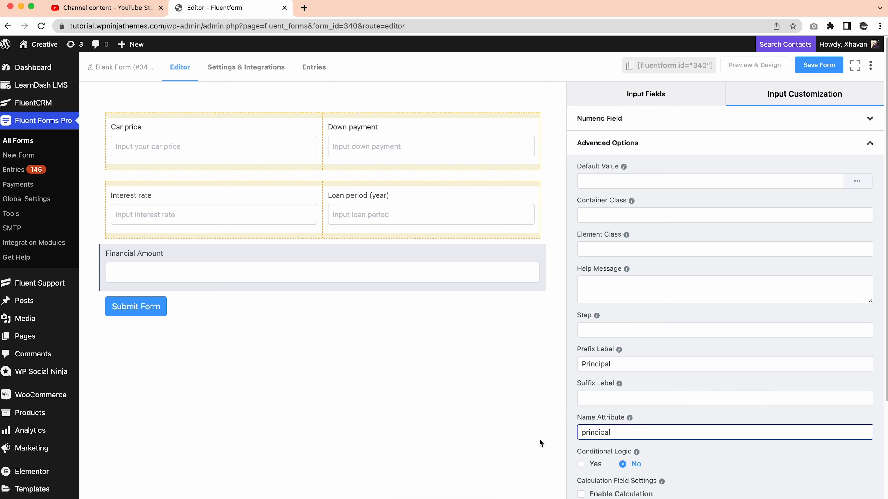
scroll(down, 3)
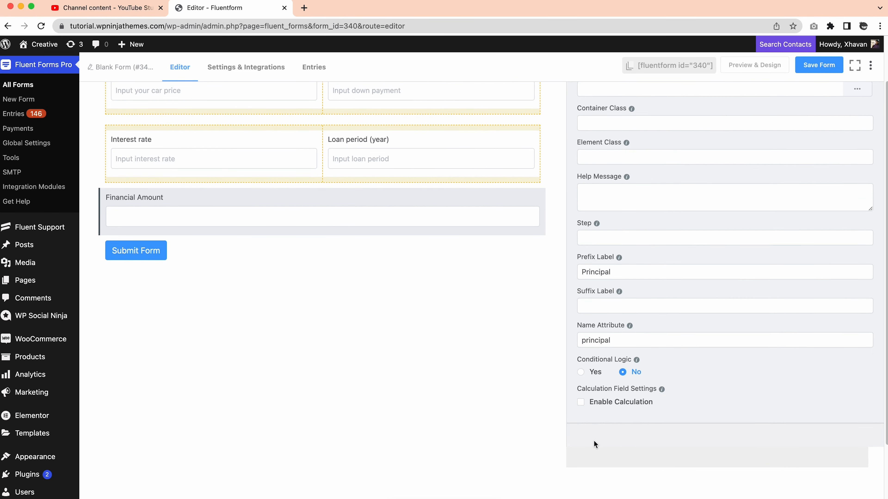
Enable calculation on Financial Amount as {input.car_price}-{input.down_payment}.
click(581, 402)
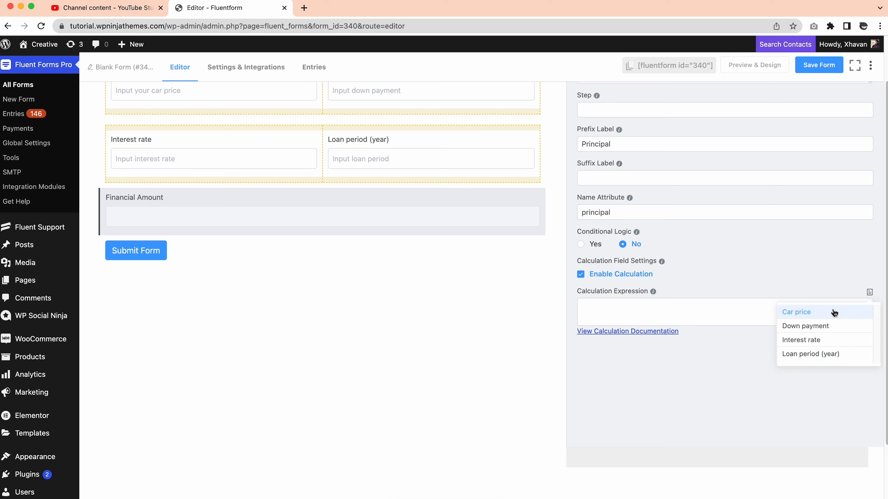
click(795, 312)
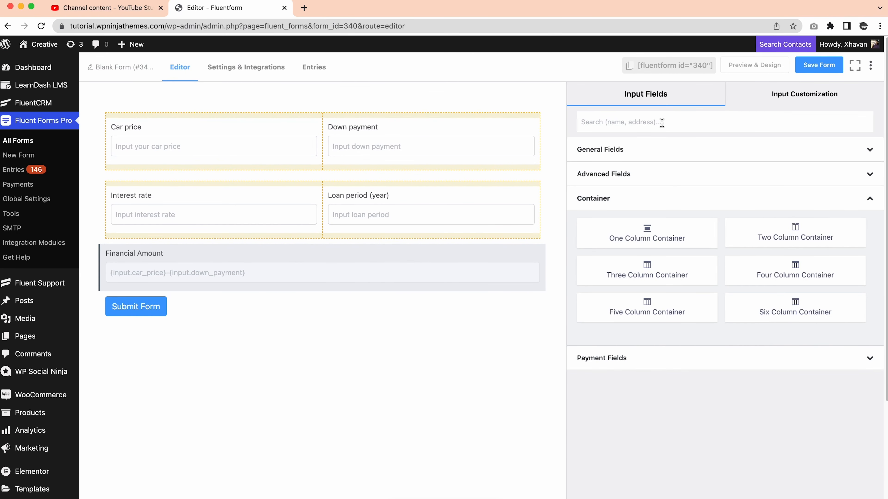
Add a numeric Monthly Payment field with $ prefix and name monthly_payment.
text(num)
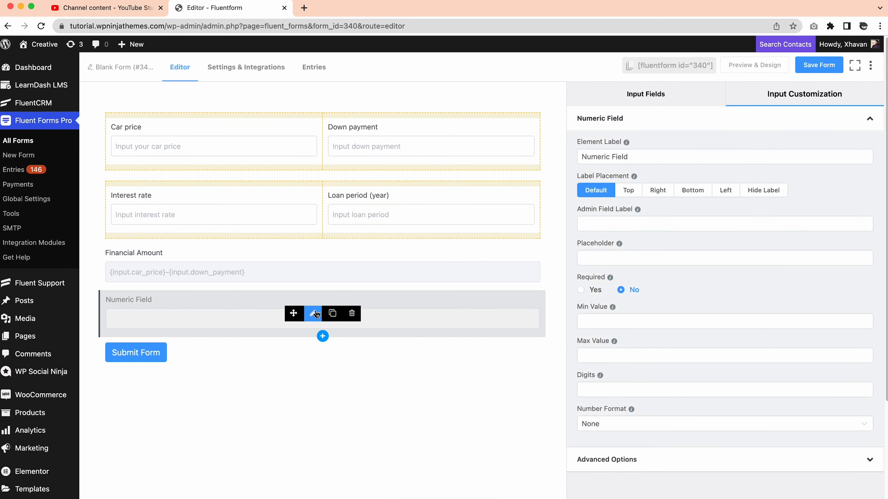
text(Monthly Payment)
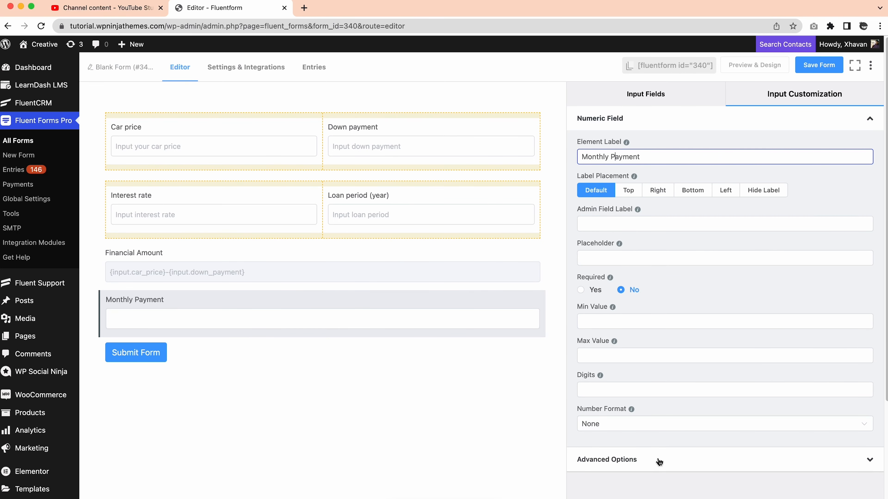
click(606, 459)
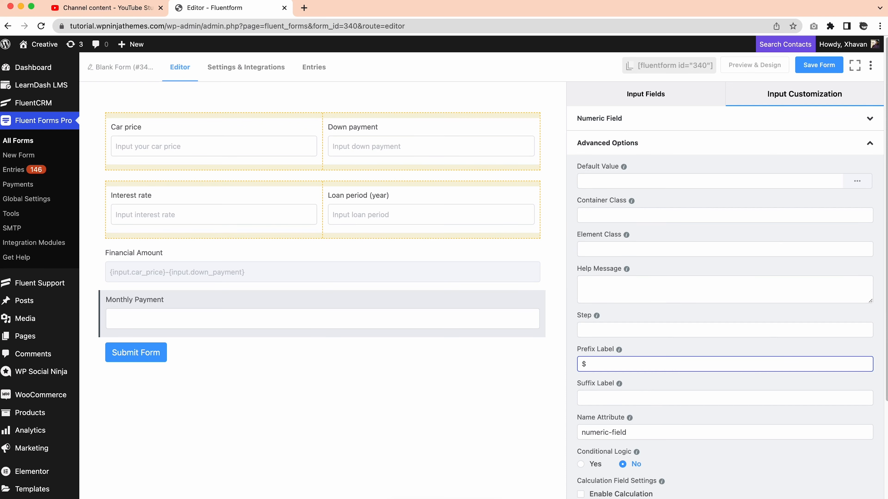
text(monthly_payment)
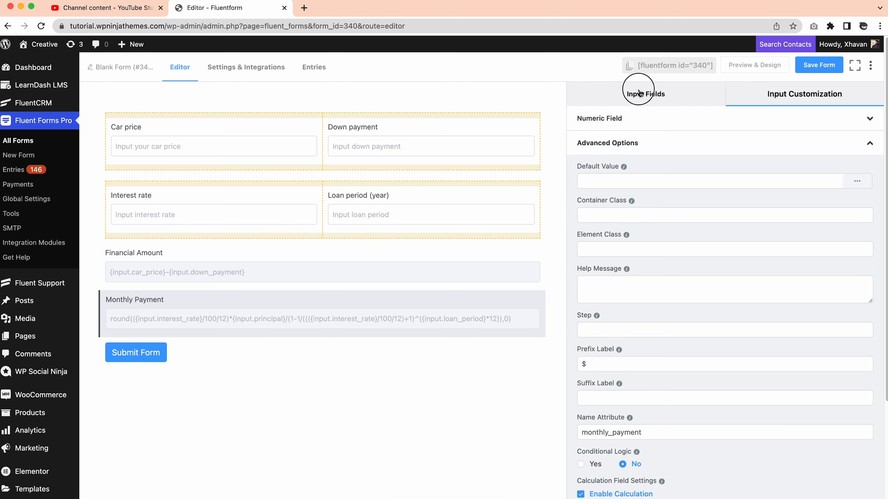
Add a Two Column Container at the top and put a Custom HTML block in its left column.
click(645, 94)
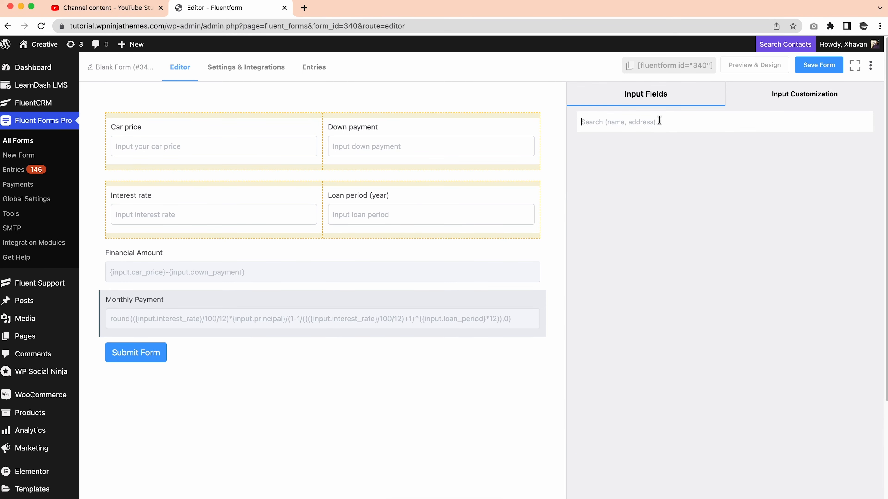
text(con)
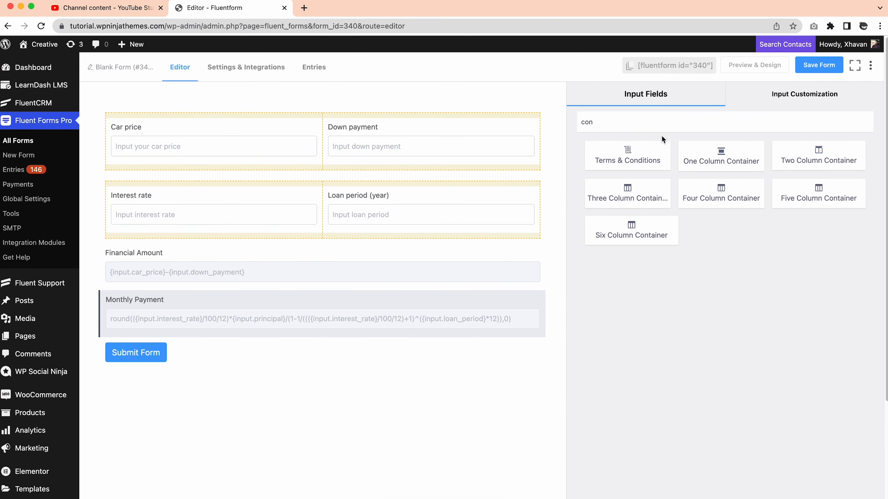
click(817, 156)
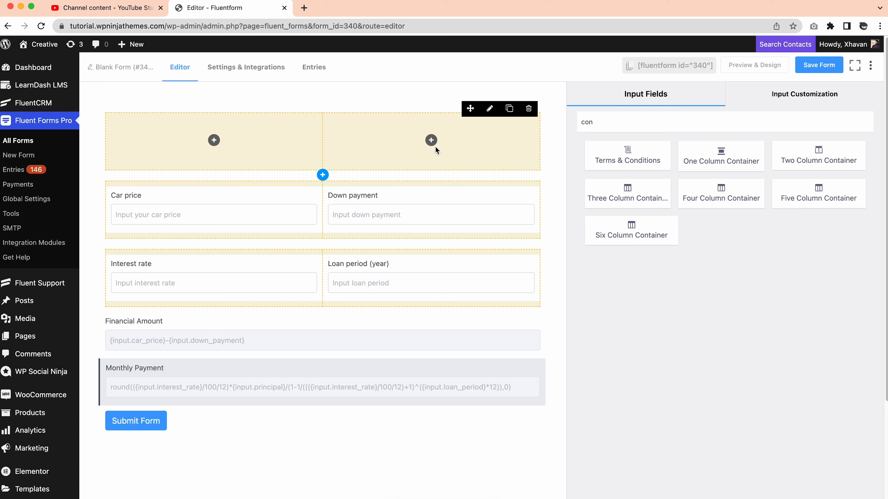
click(214, 140)
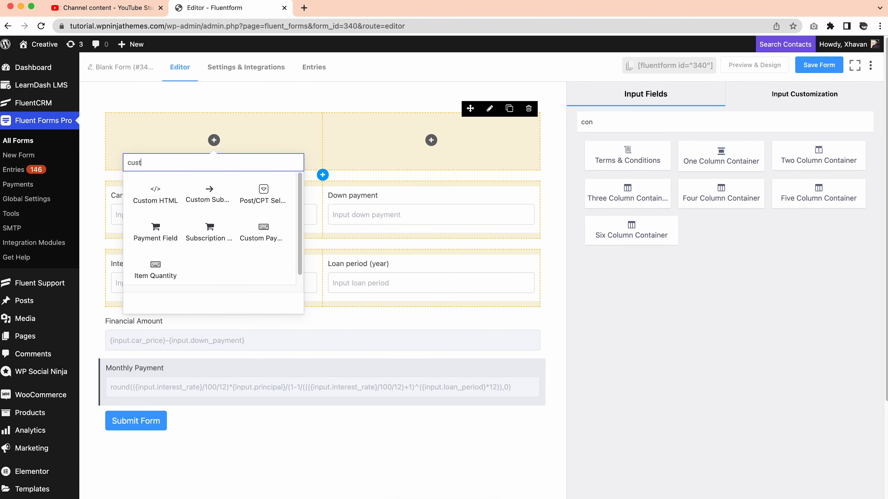
click(156, 192)
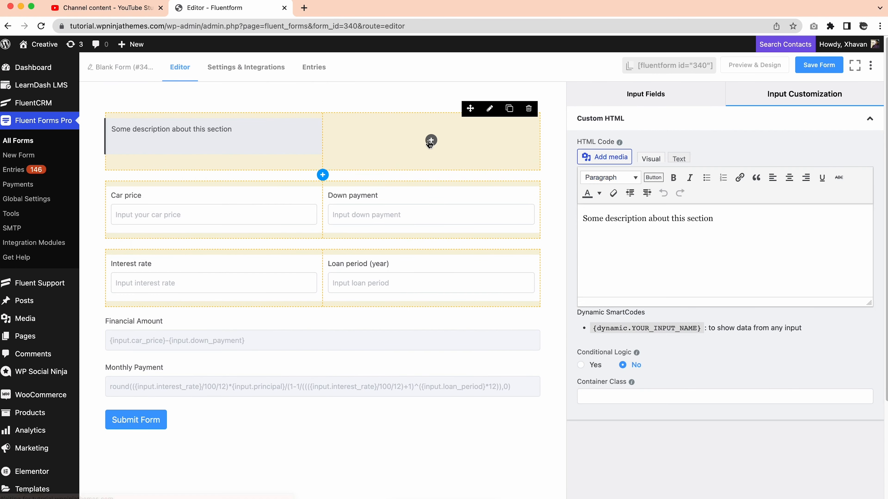
Write 'Estimated Payment' over a green '$ {dynamic.monthly_payment}/month' line, then add Custom HTML to the right column.
text(Estimated Payment)
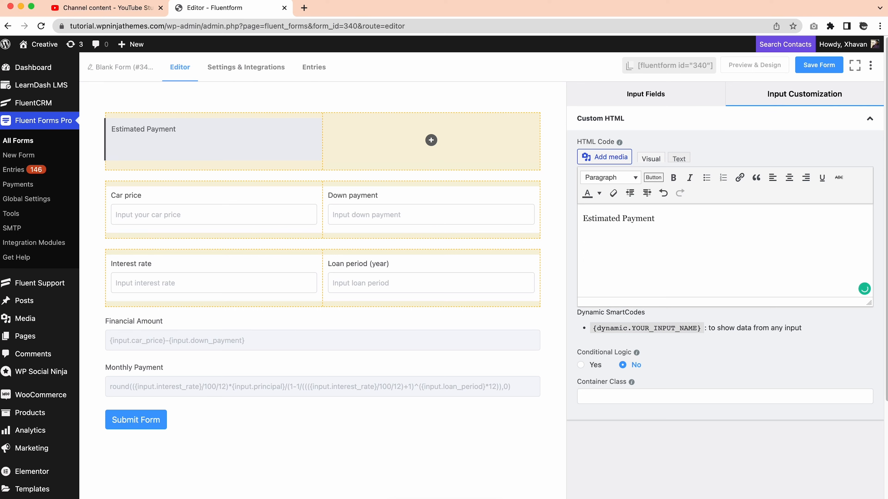
text($ {dynamic.monthly_payment}/month)
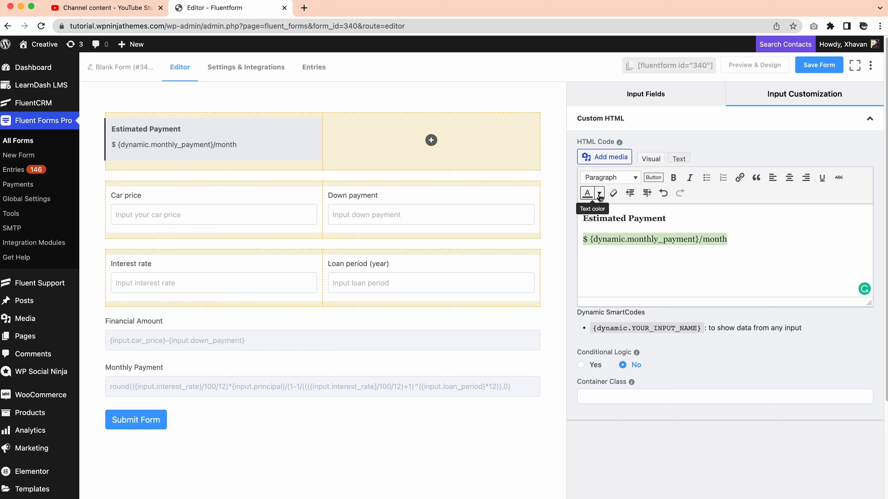
click(587, 194)
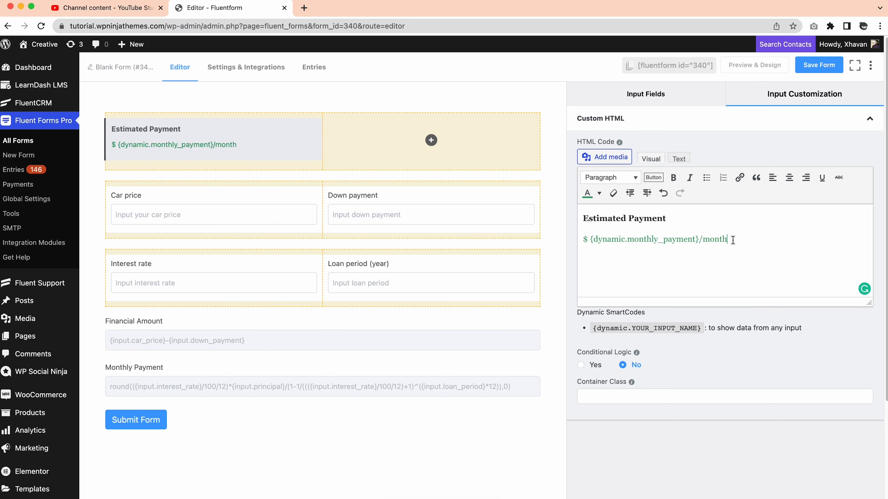
click(789, 177)
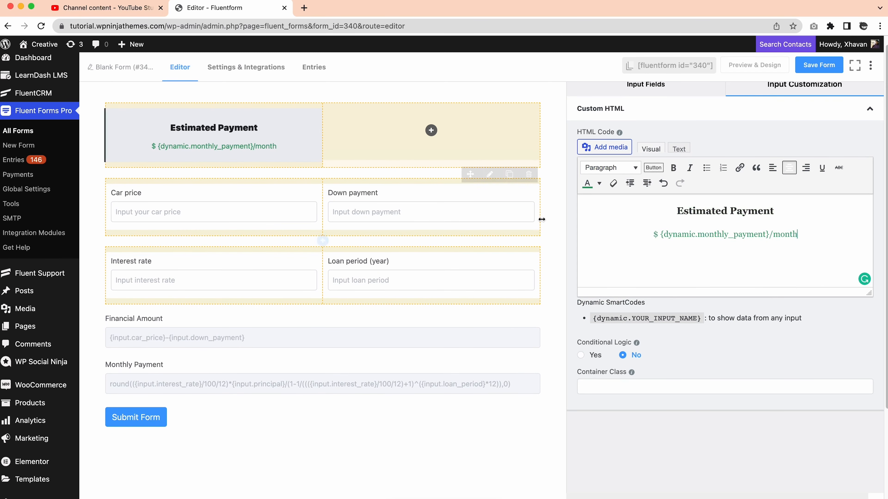
click(431, 130)
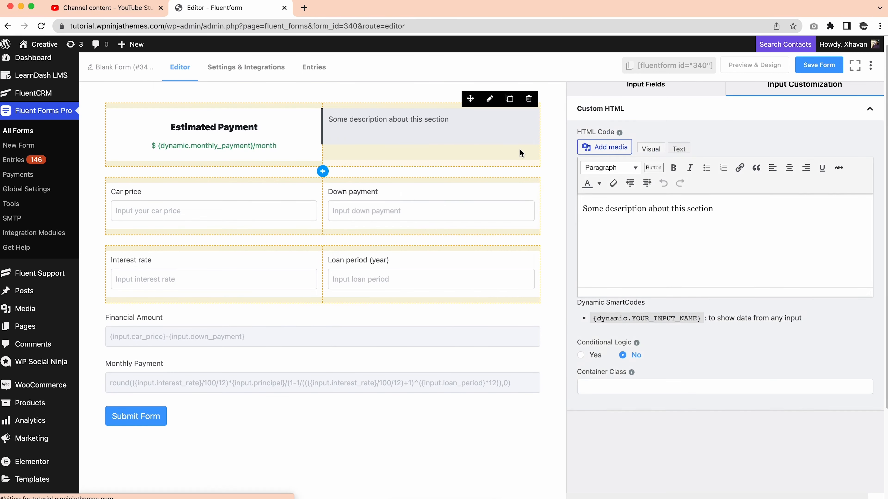
Write 'Car Price' as a Heading 3 above the '$ {dynamic.car_price}' smartcode.
text(Car Price)
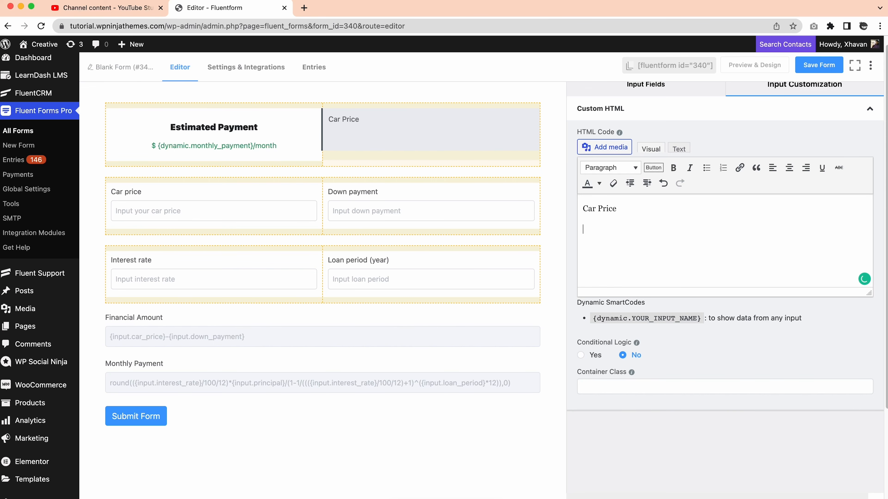
text($ {dynamic.car_price})
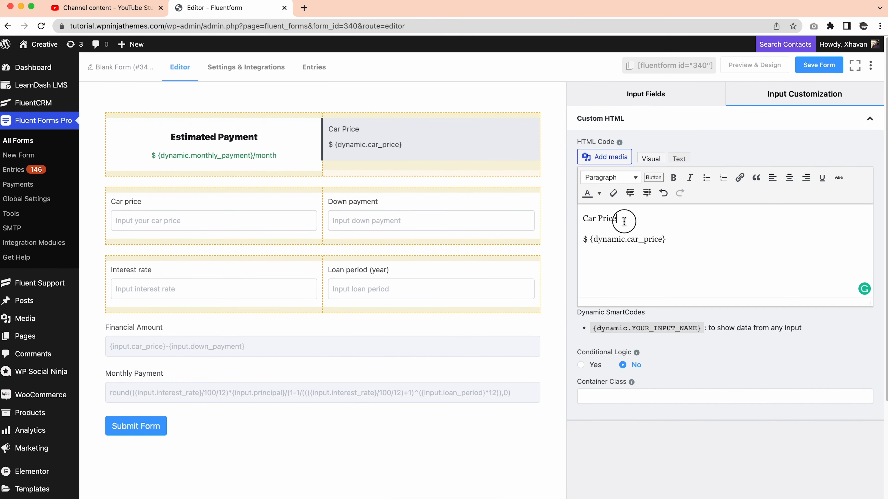
click(610, 177)
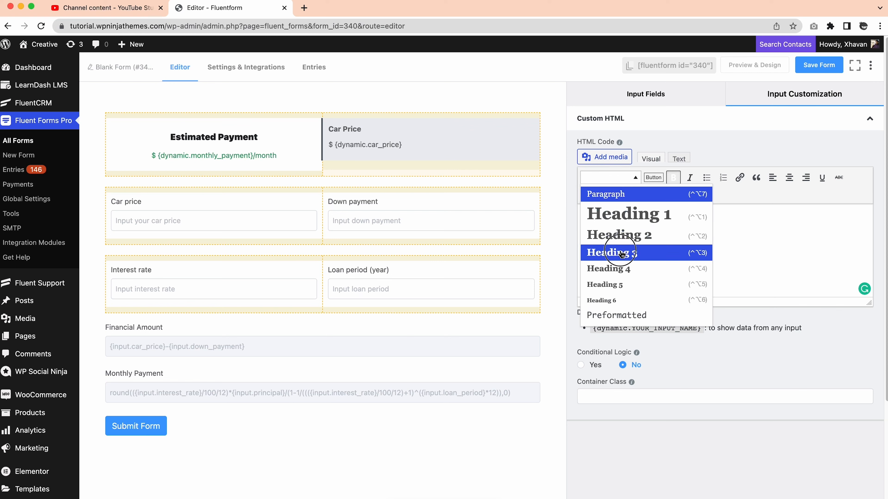
click(610, 253)
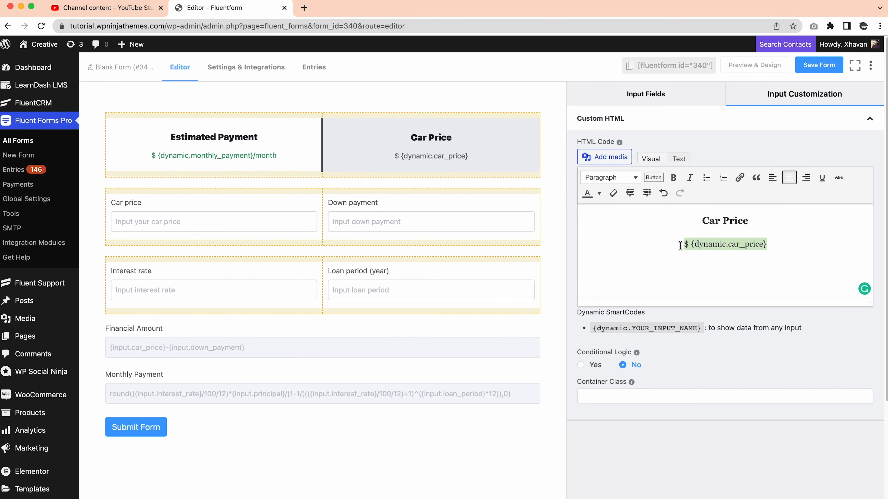
Colour the car price smartcode red and select the Car price field.
click(588, 194)
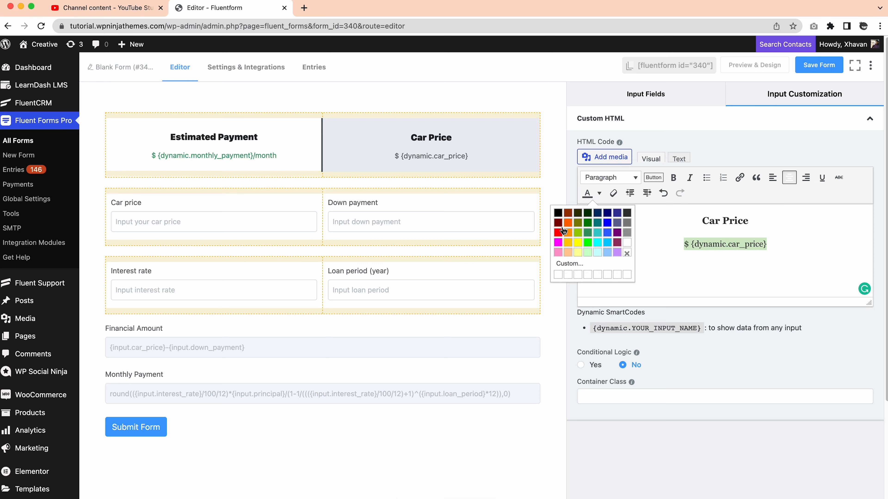
click(558, 230)
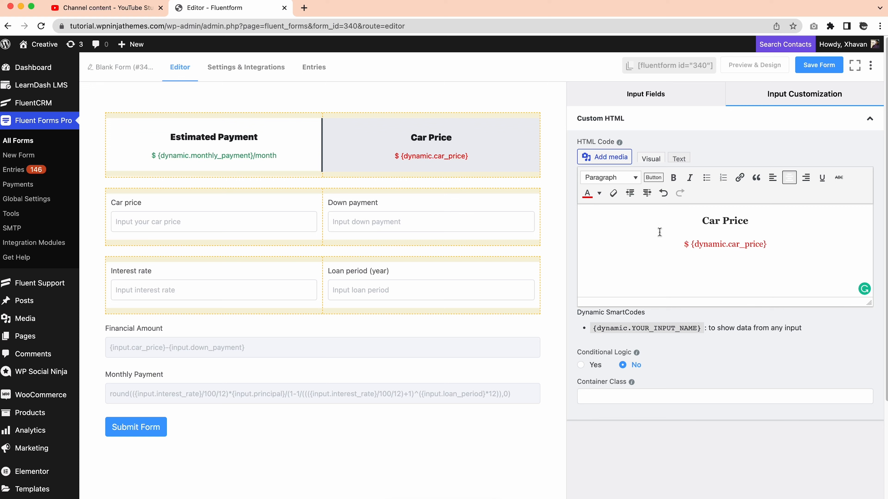
click(205, 217)
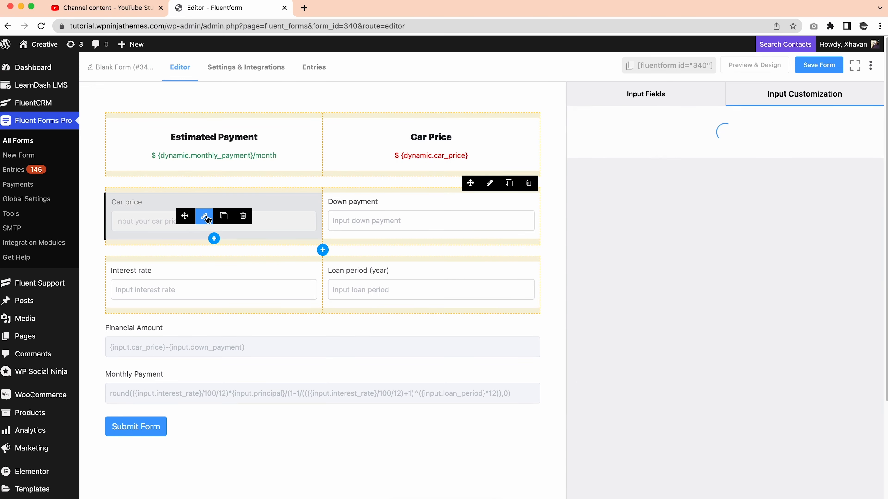
Give the Car price field a default value of 0 and save the form.
click(205, 216)
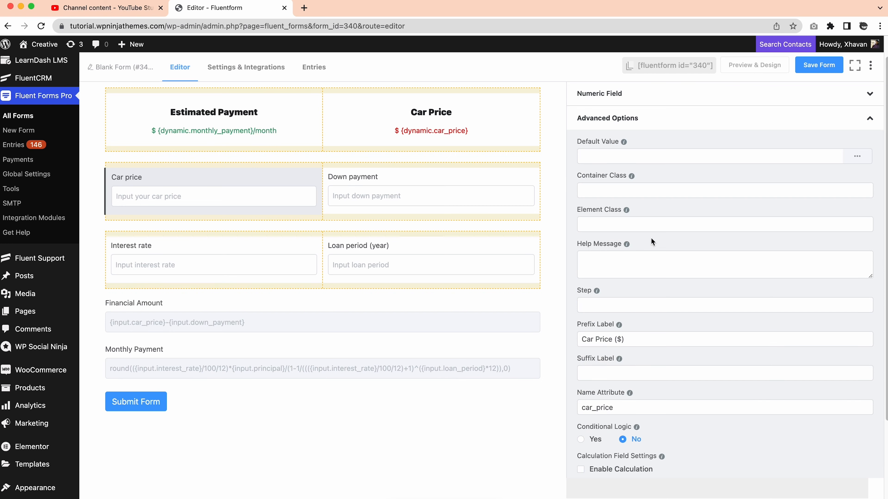
text(0)
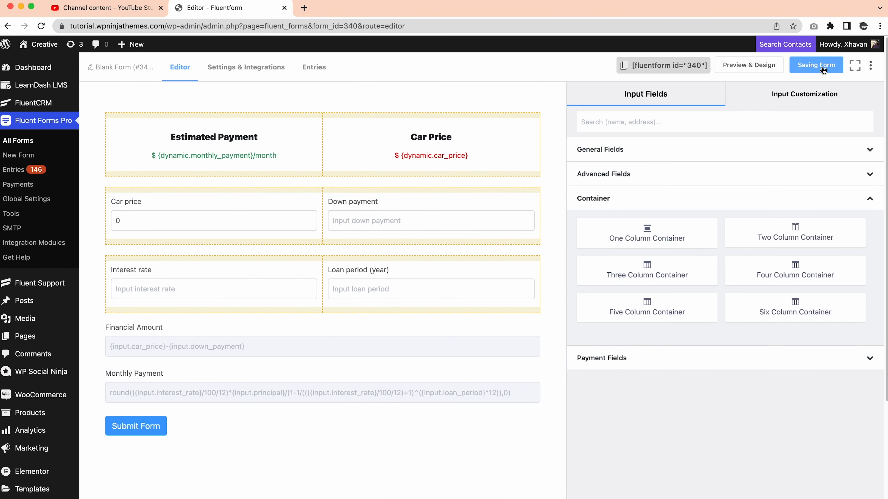
Preview the form with 5000 down and 5% interest, yielding $2847/month on 100000 over 3 years.
click(749, 65)
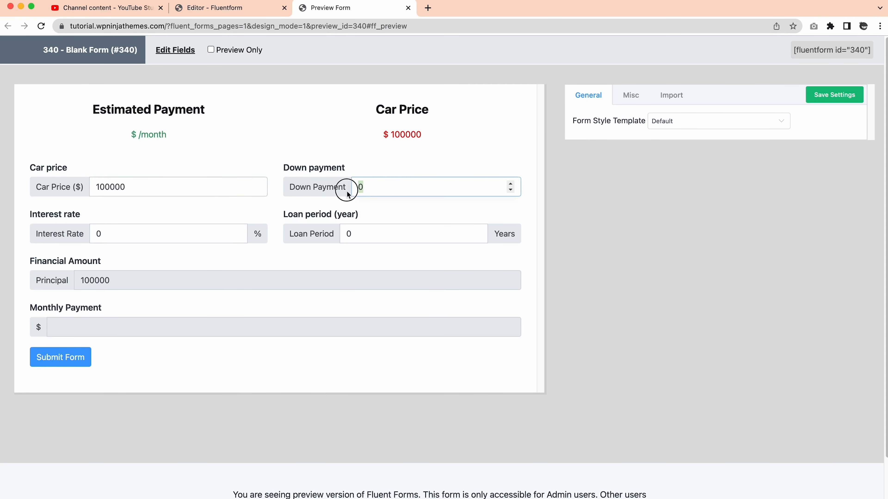
text(5000)
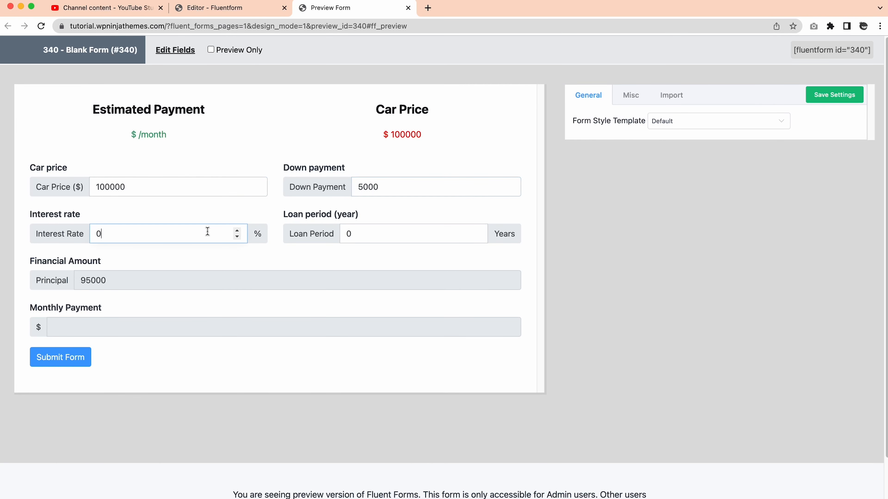
text(5)
click(413, 234)
text(3)
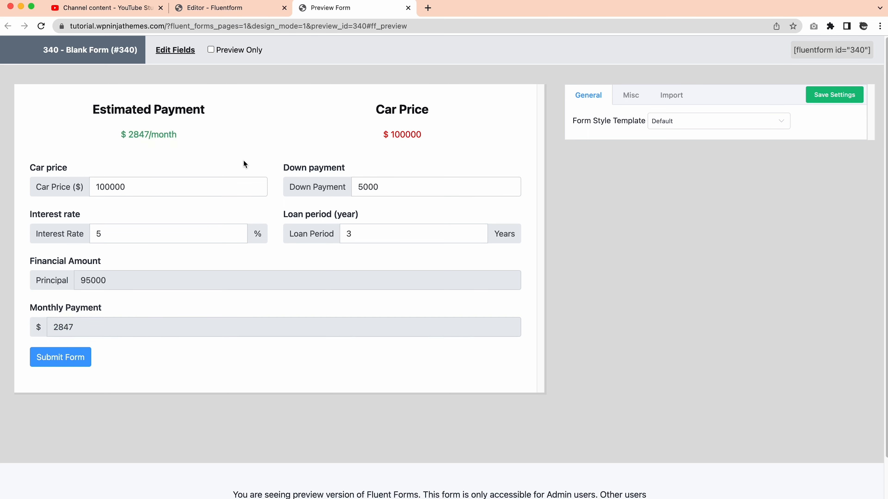
mouse_move(419, 287)
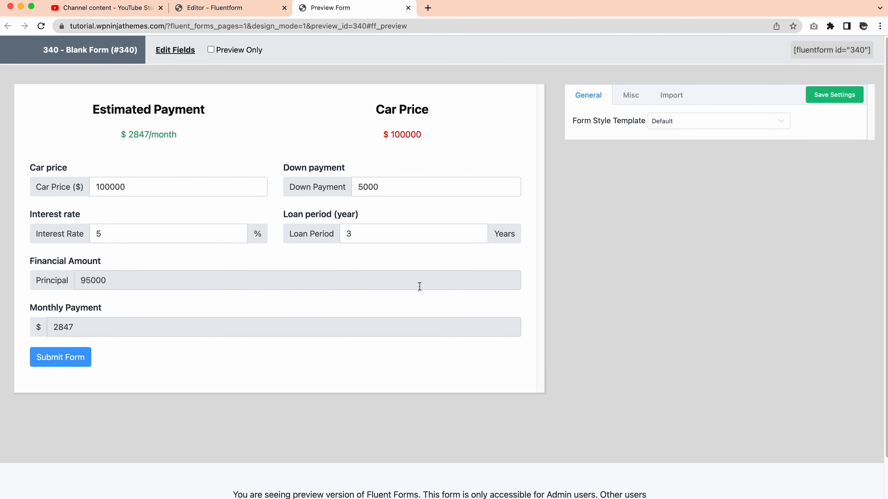
Switch the preview to Custom styling and import styles from Form Design Working after trying other forms.
click(717, 121)
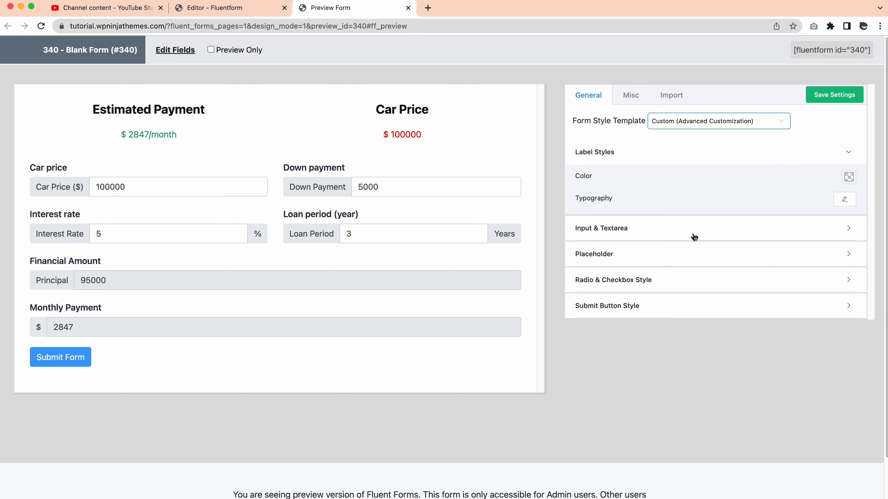
click(671, 94)
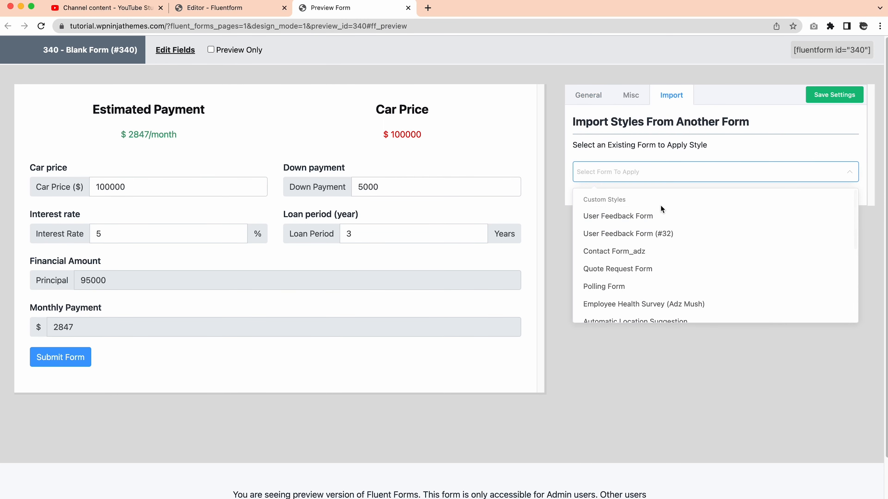
click(618, 216)
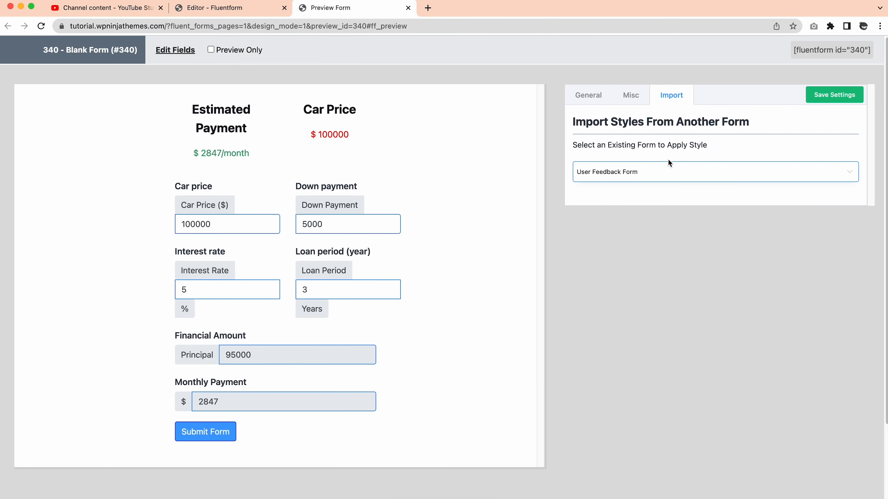
click(715, 172)
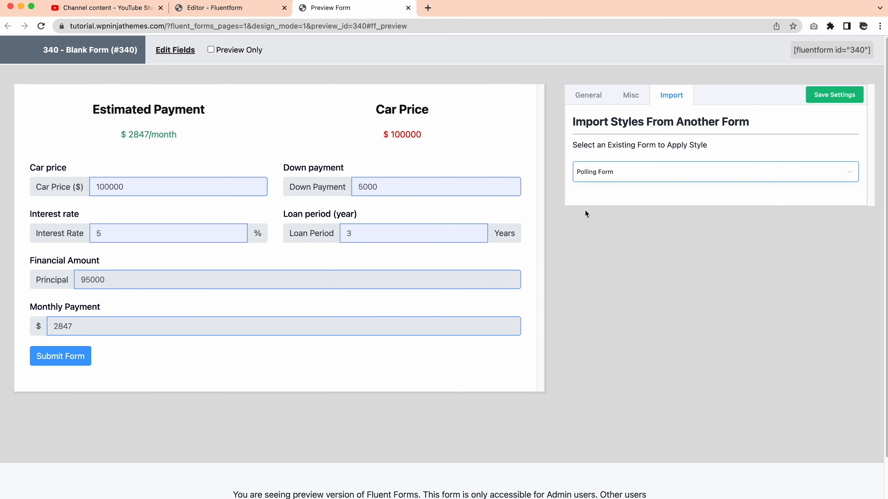
click(712, 172)
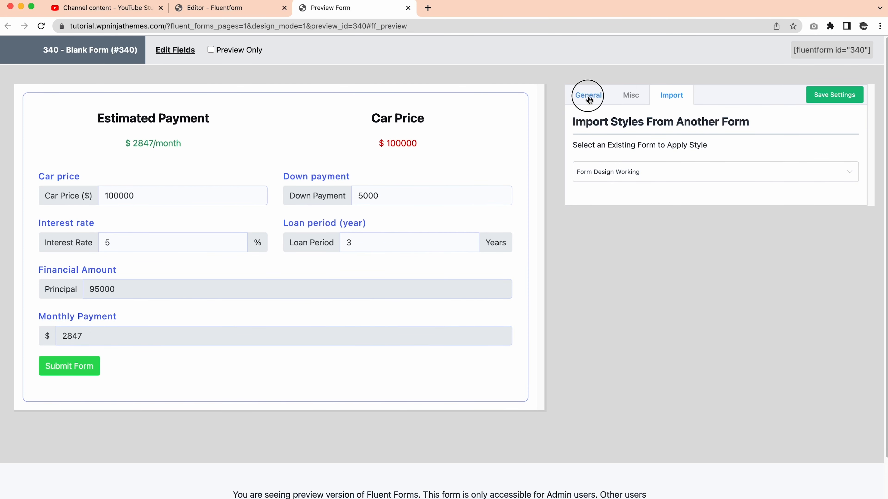
Review the Default template versus imported styling, keep the import and return to the editor.
click(588, 95)
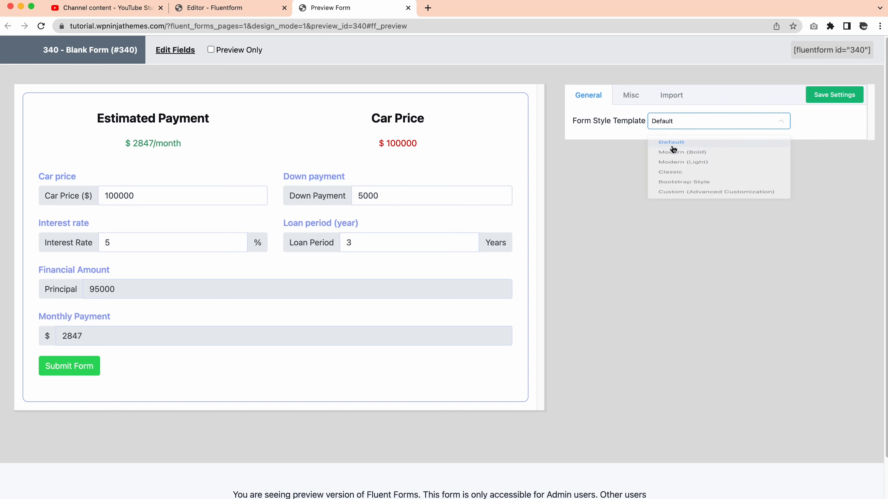
click(671, 94)
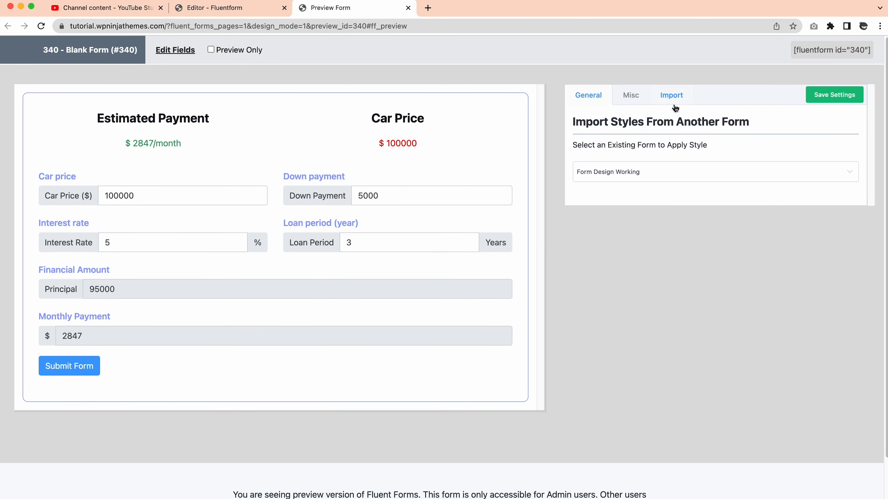
click(588, 94)
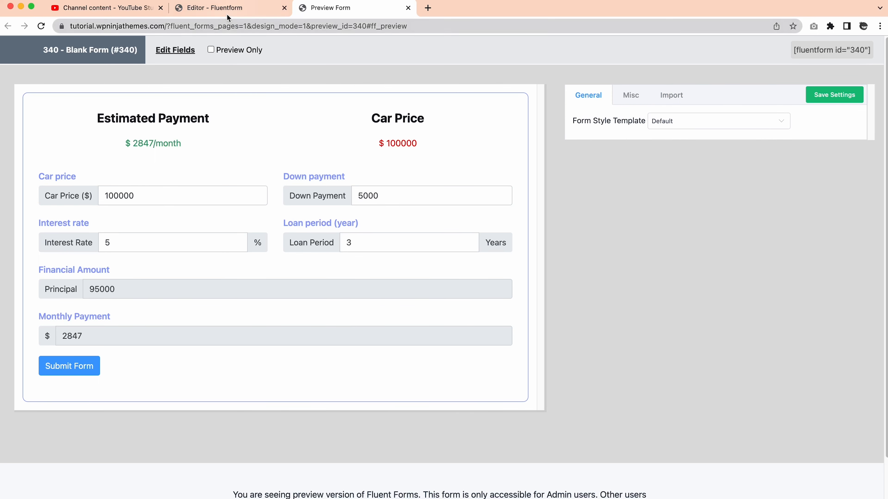
click(227, 8)
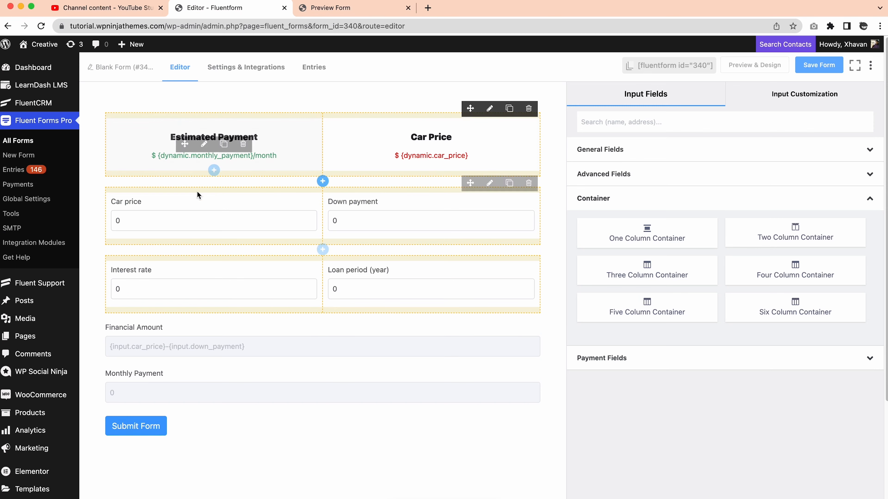
Hide the labels on the Down payment and Loan period fields and save the form.
click(214, 220)
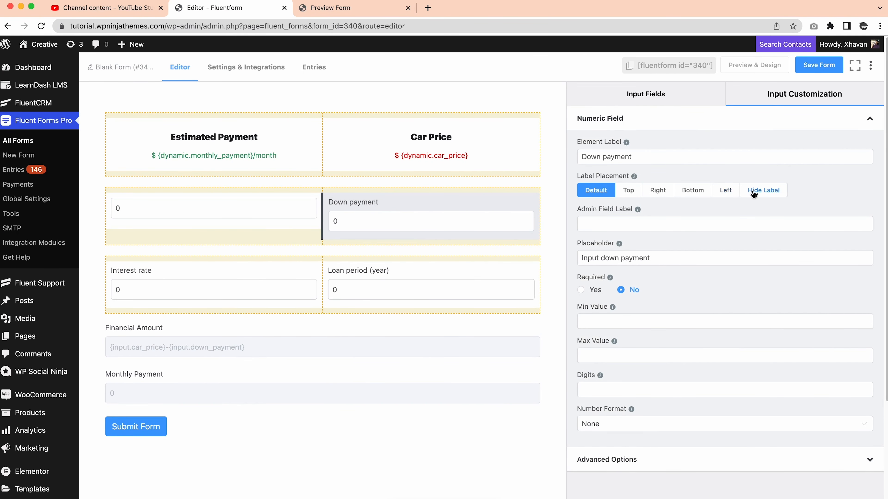
click(131, 270)
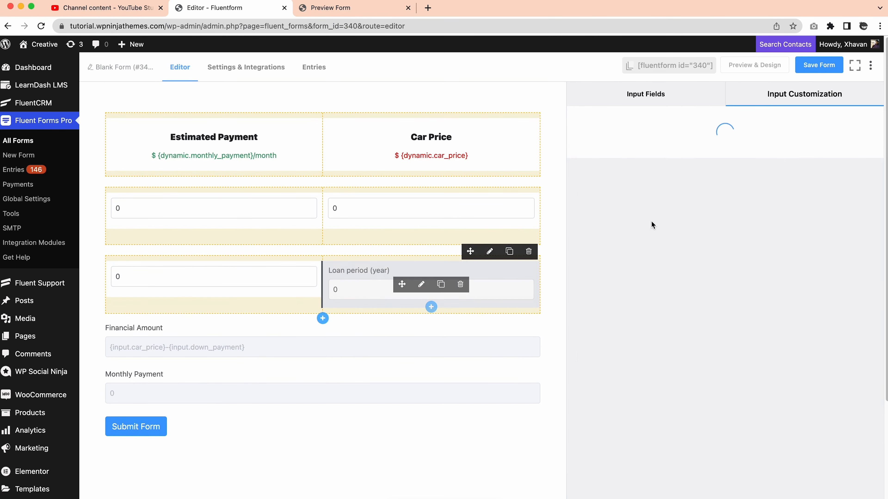
click(421, 284)
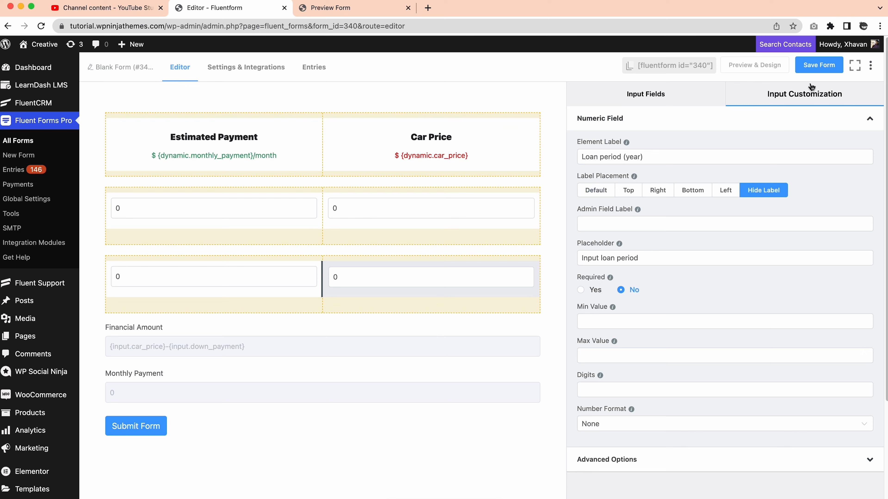
click(754, 65)
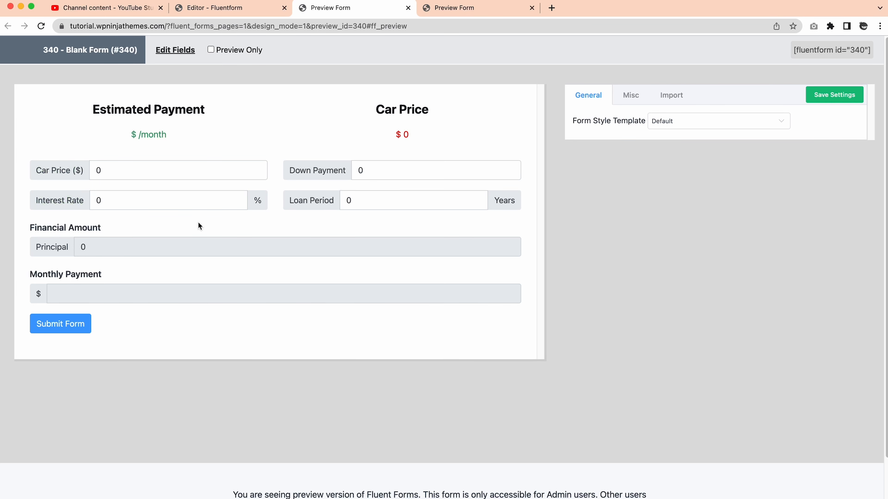
mouse_move(274, 267)
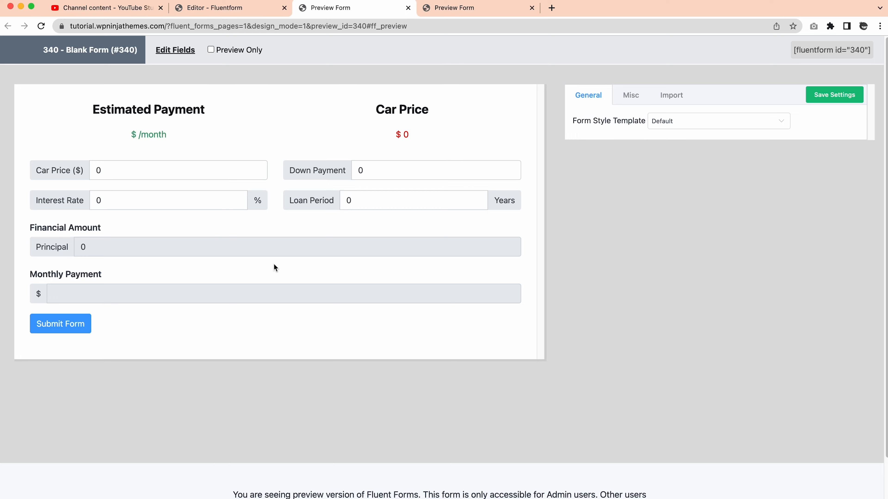